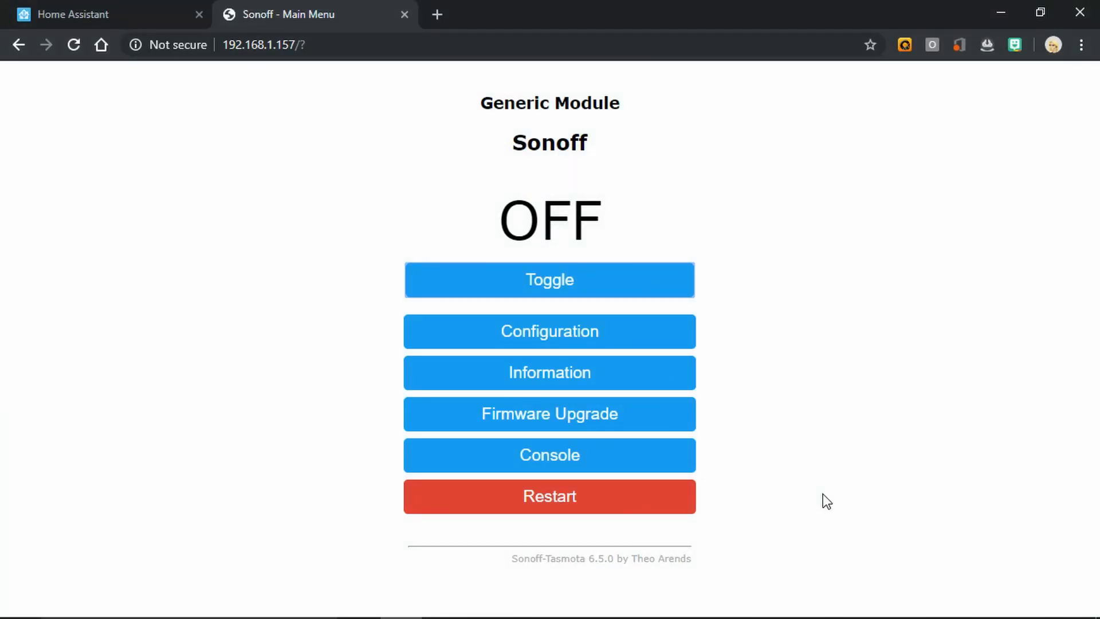
mouse_move(634, 103)
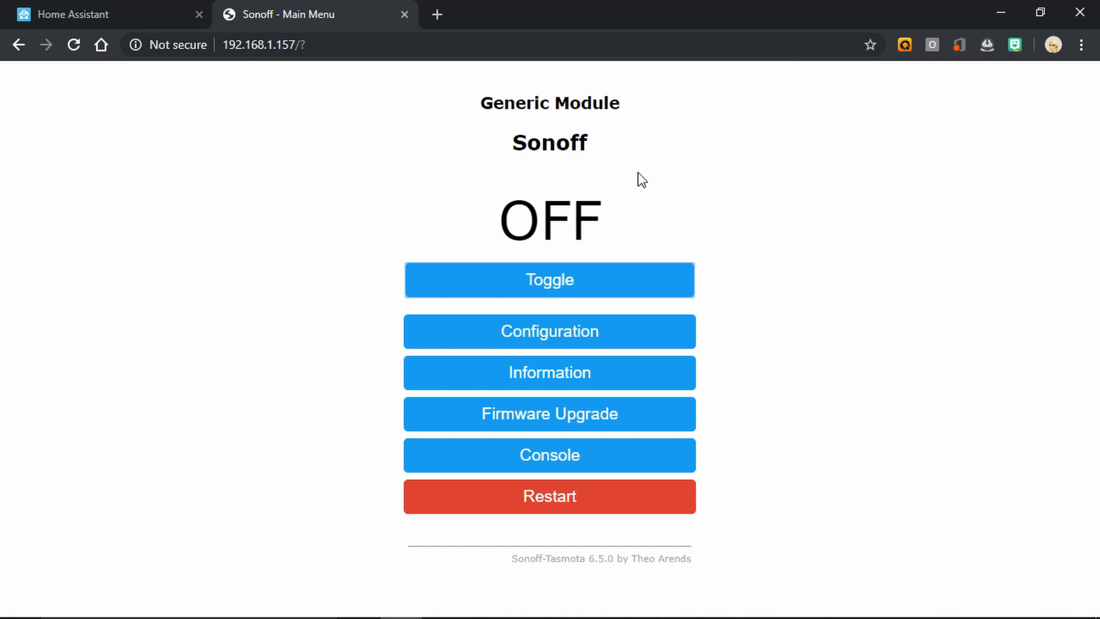
mouse_move(565, 167)
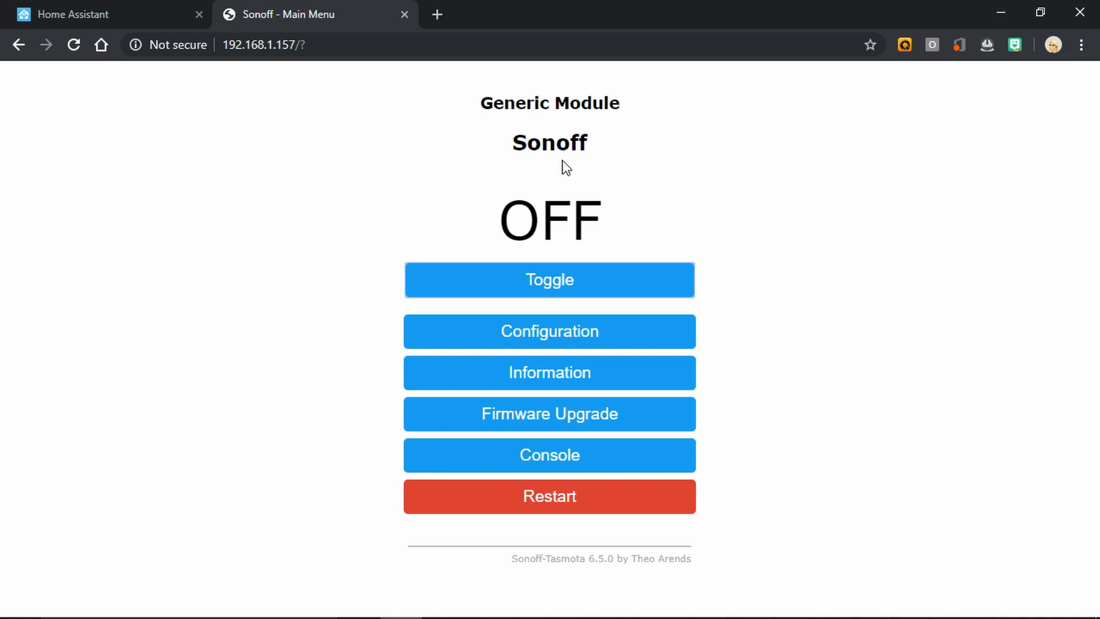
Open Tasmota's Configure Module page showing the Generic module's GPIO pin assignments.
left_click(549, 331)
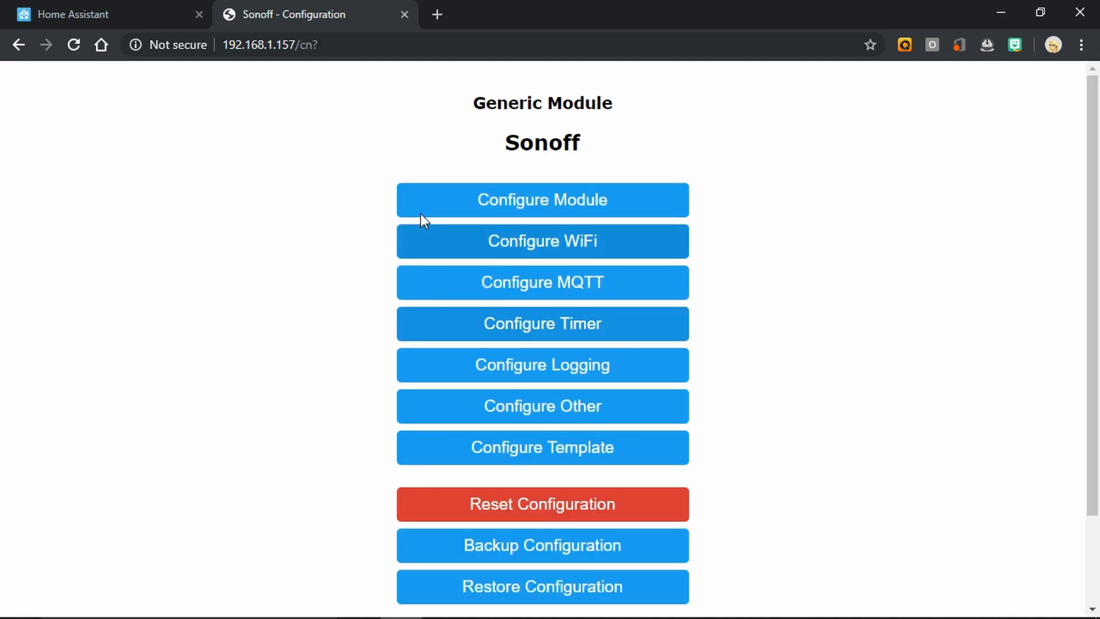
left_click(542, 200)
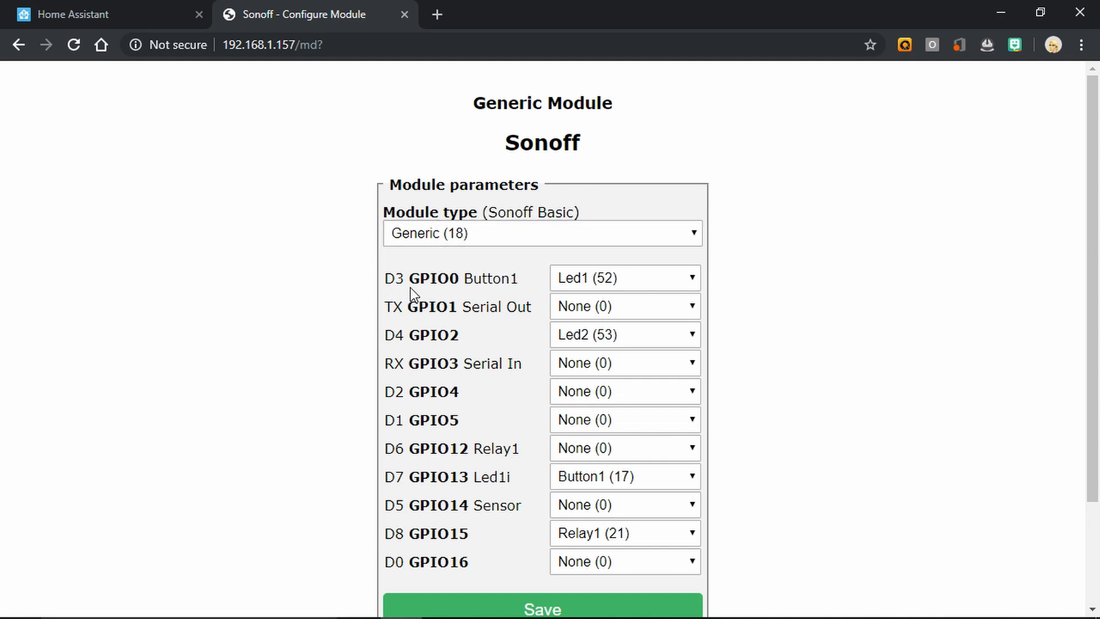
mouse_move(543, 279)
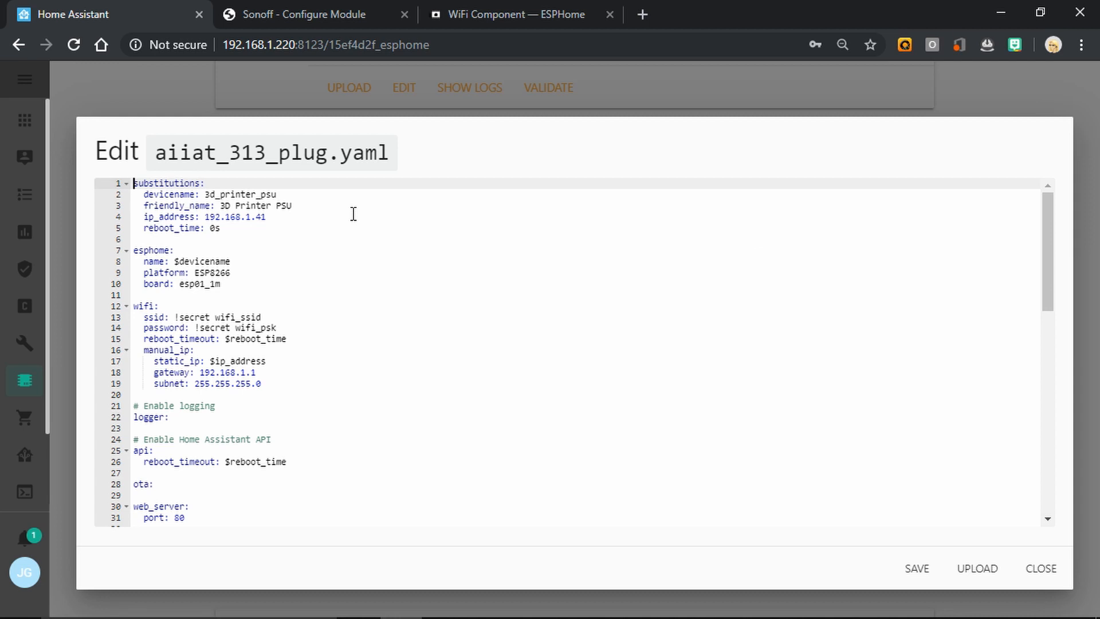
mouse_move(255, 194)
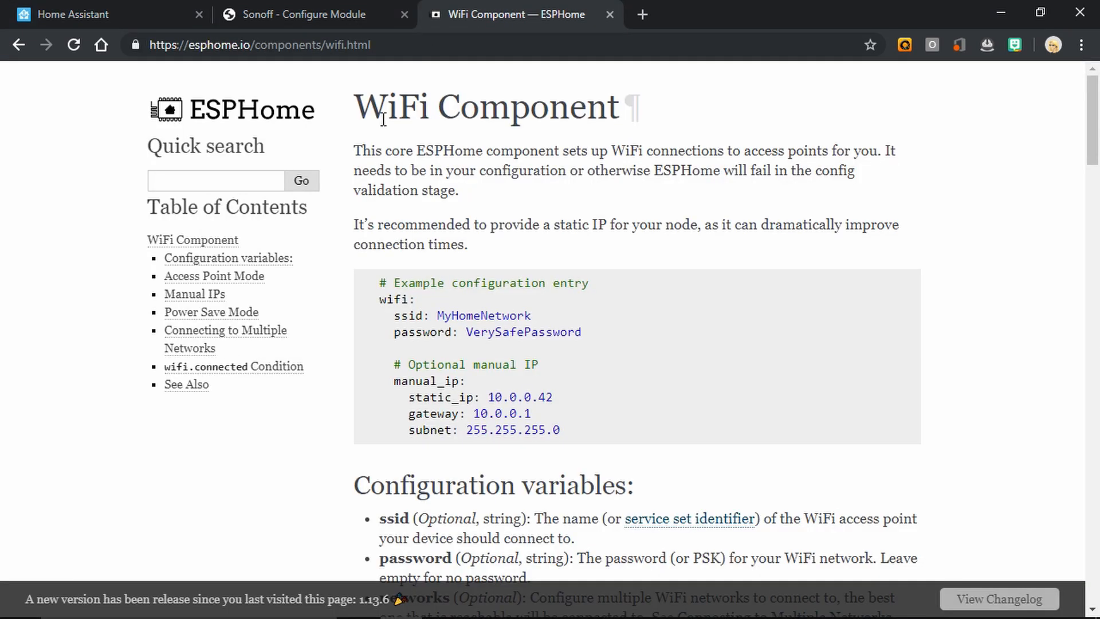
mouse_move(547, 350)
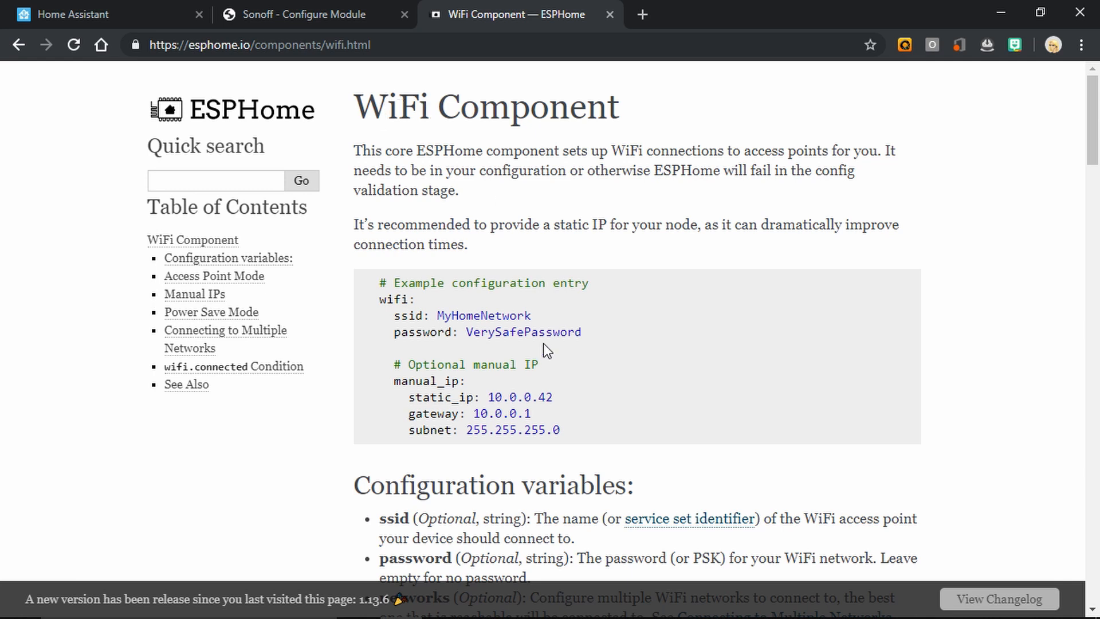
Read the WiFi component's reboot_timeout option, then return to the aiiat_313_plug.yaml editor.
scroll("down", 3)
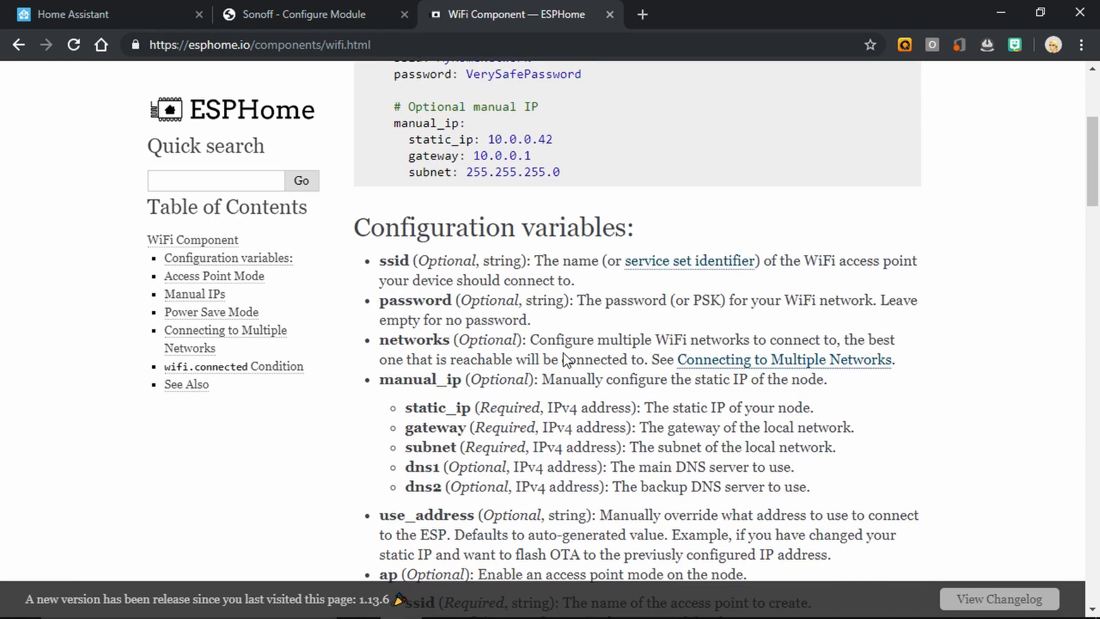
scroll("down", 3)
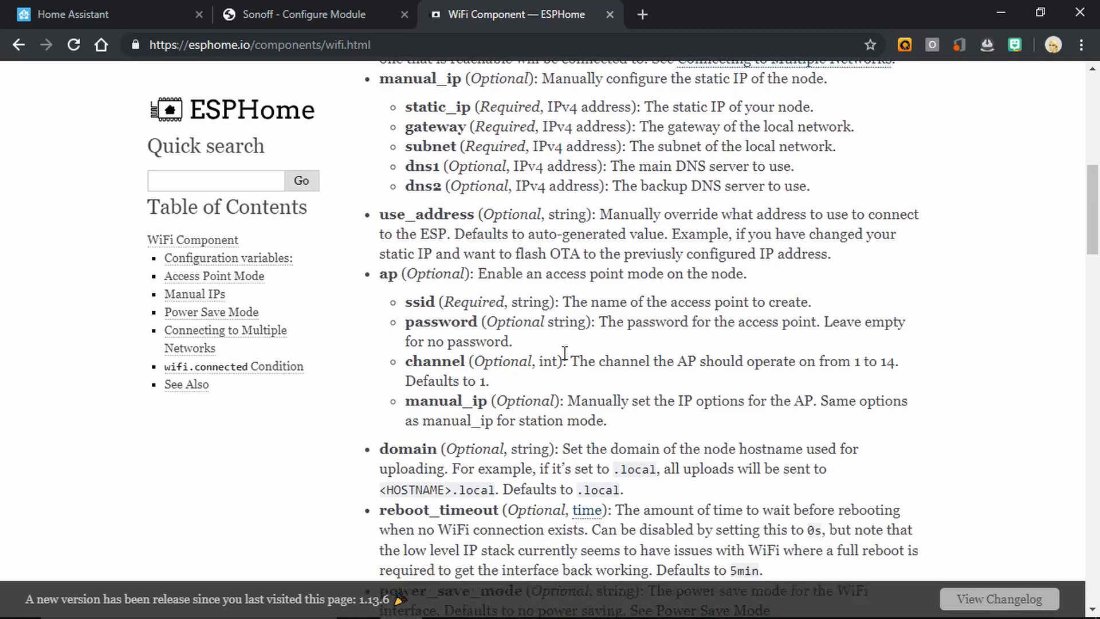
scroll("down", 3)
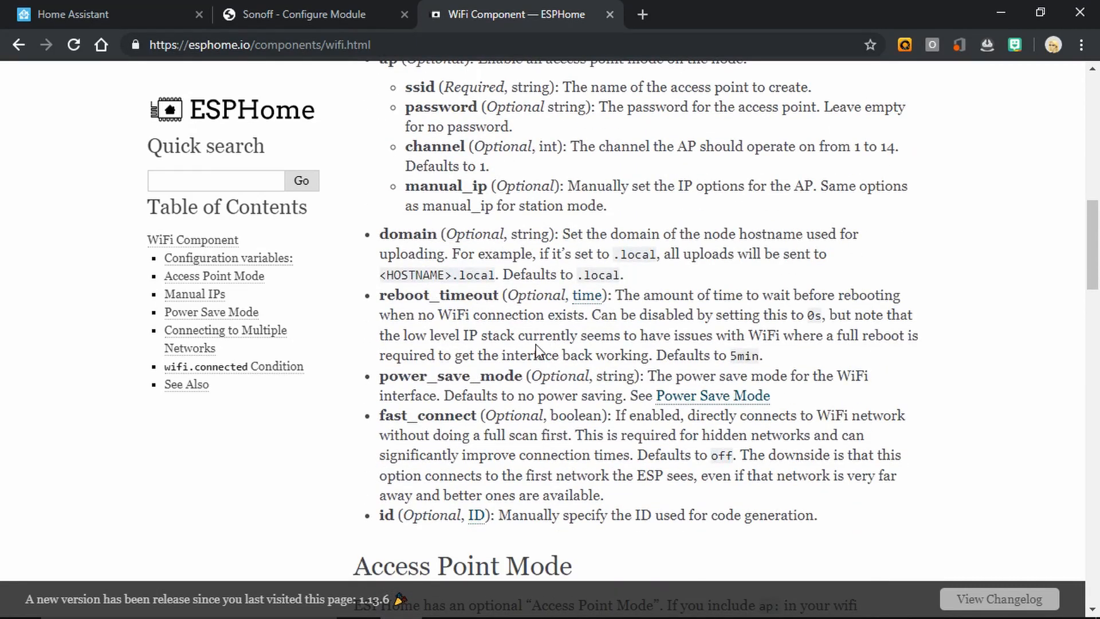
double_click(428, 294)
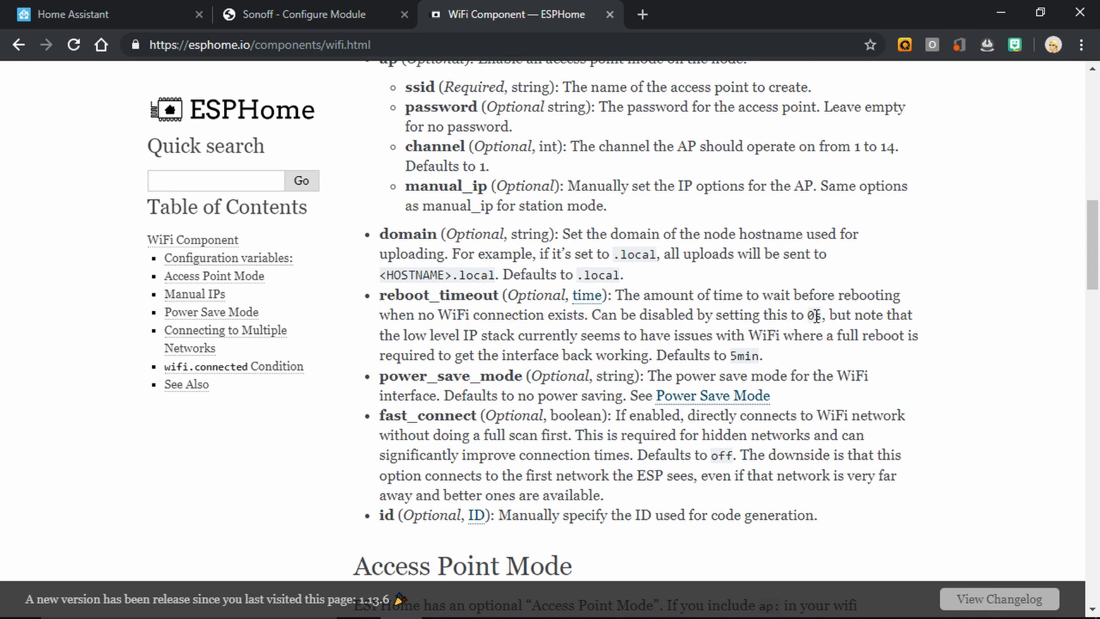
mouse_move(466, 347)
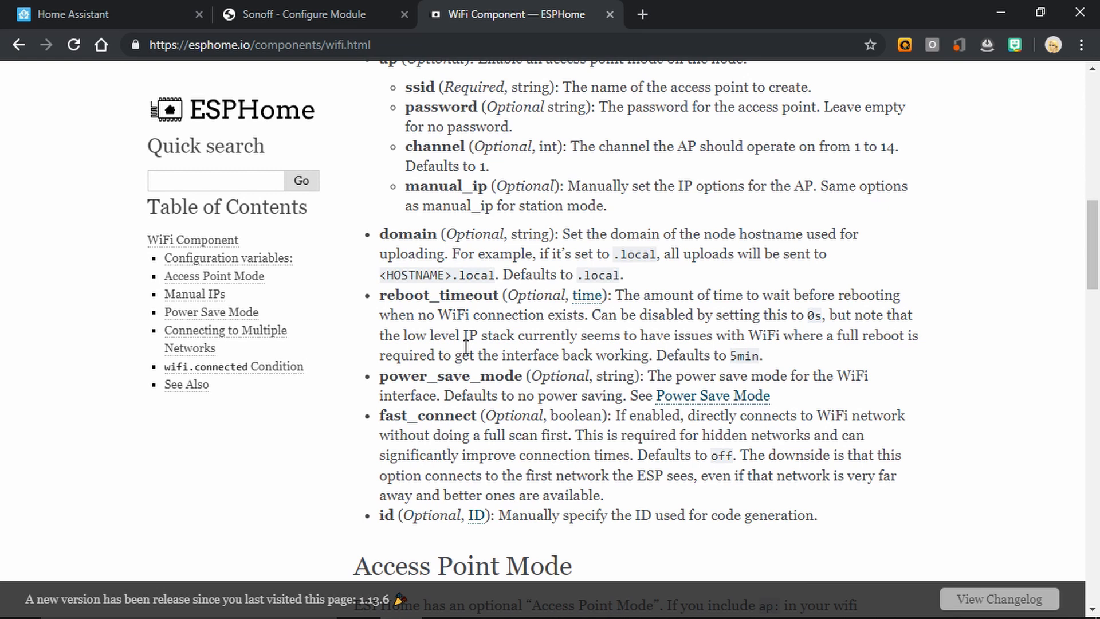
mouse_move(710, 340)
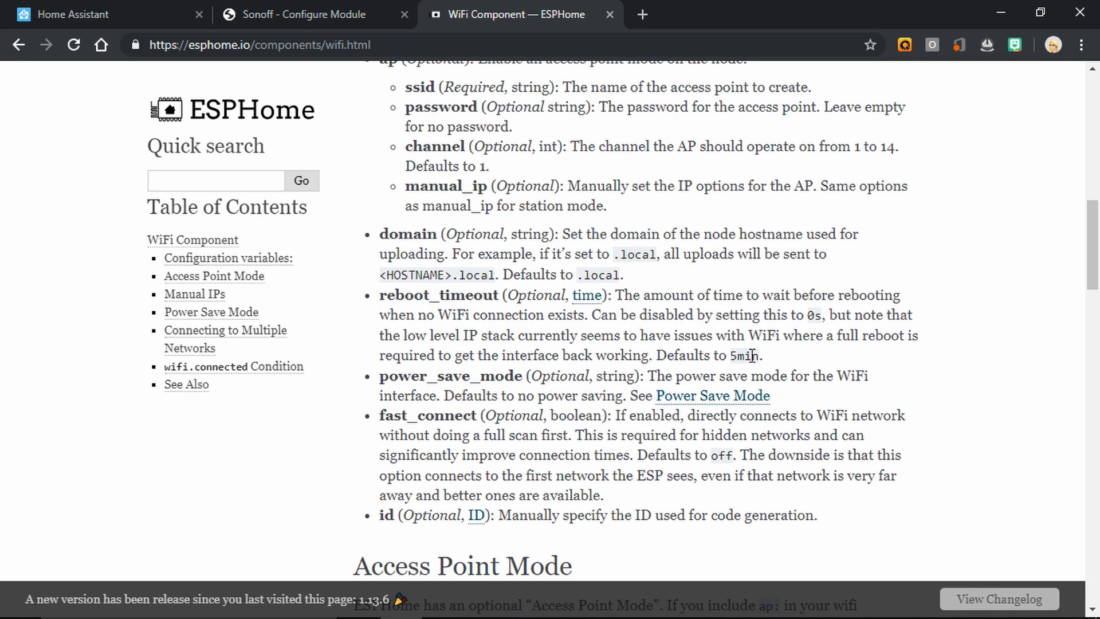
mouse_move(732, 354)
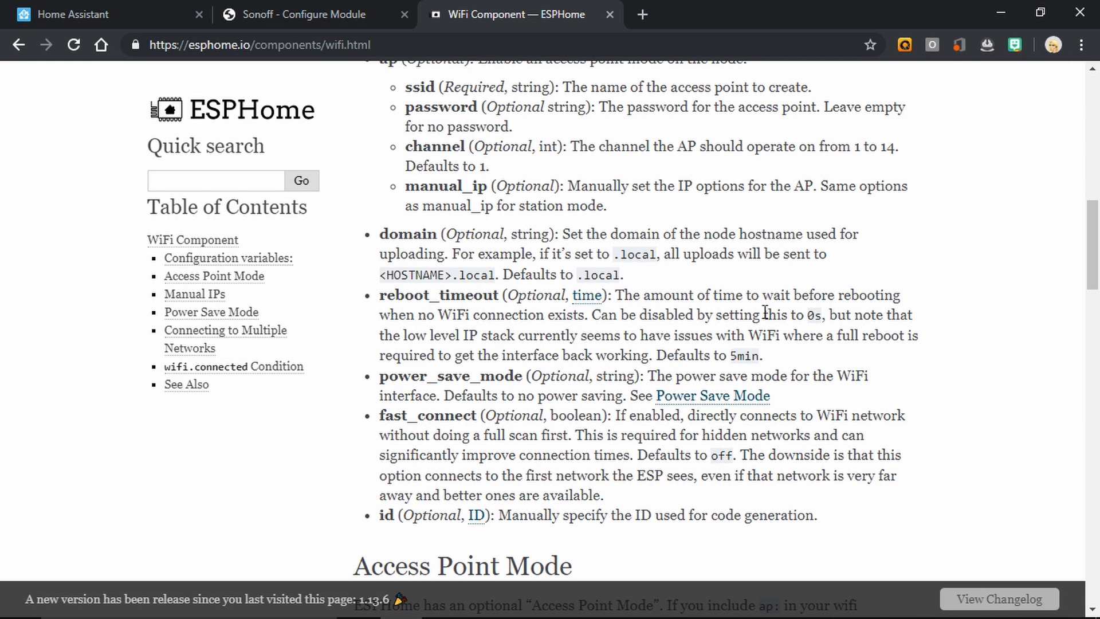
left_click(84, 13)
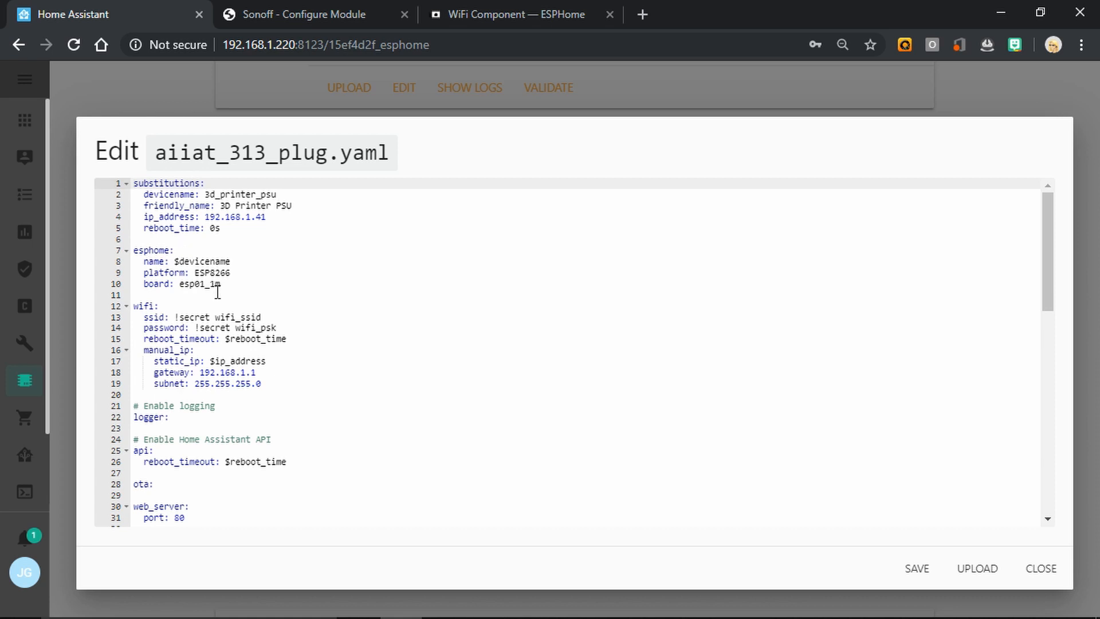
mouse_move(133, 336)
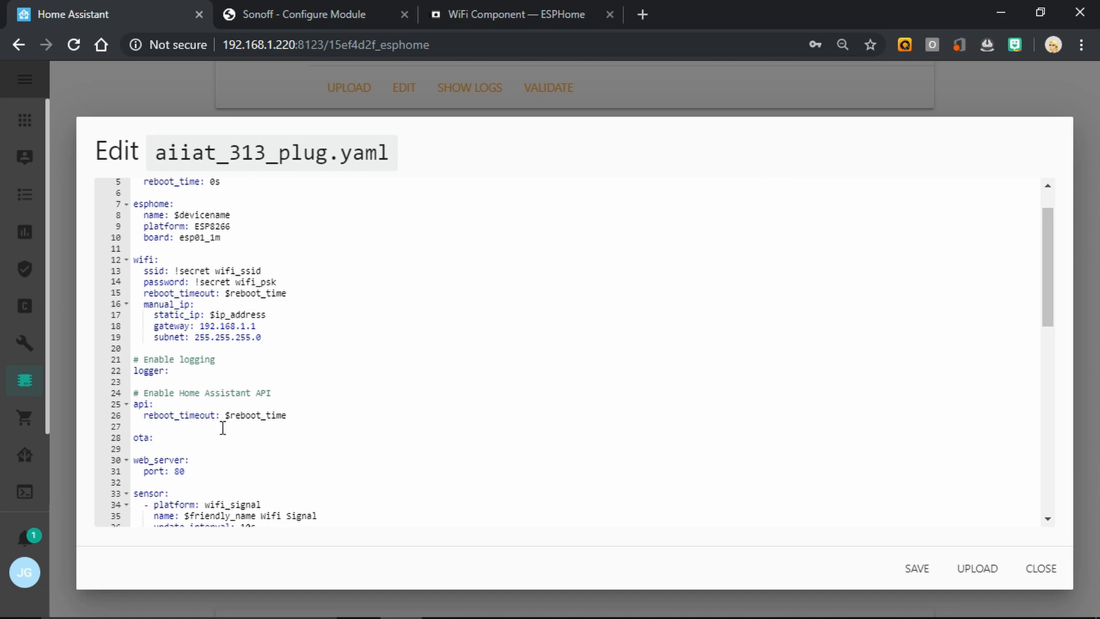
scroll("down", 3)
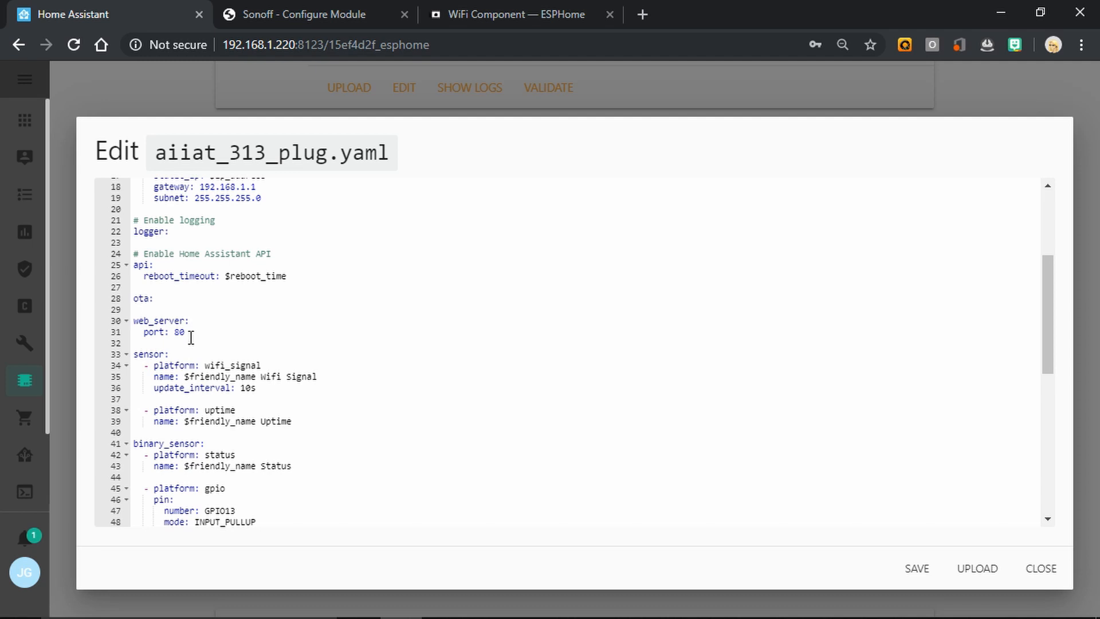
mouse_move(197, 319)
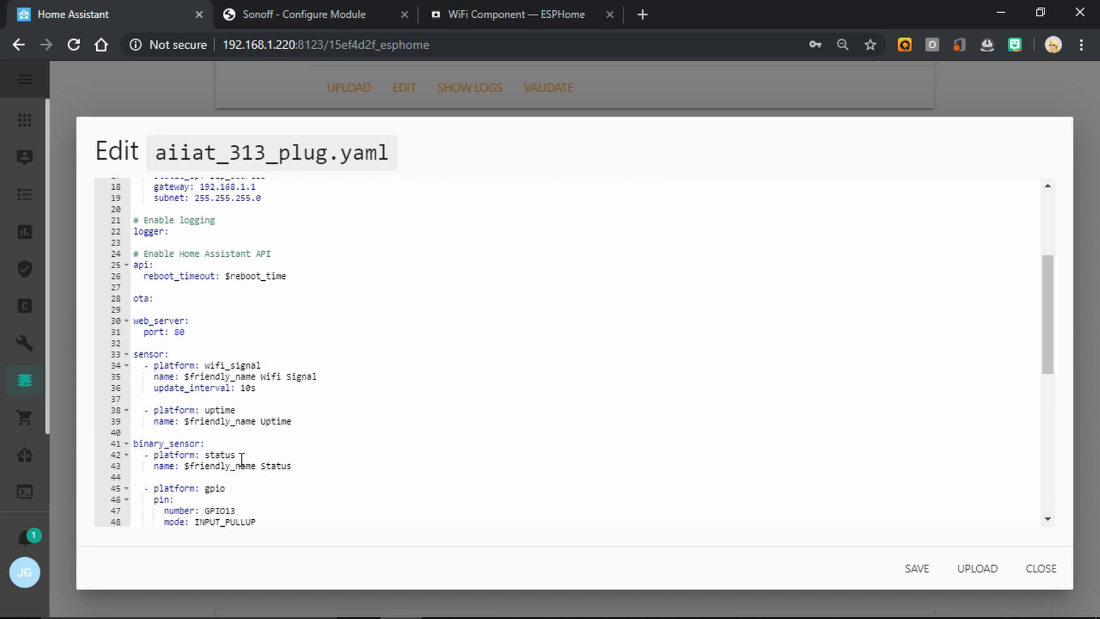
scroll("down", 3)
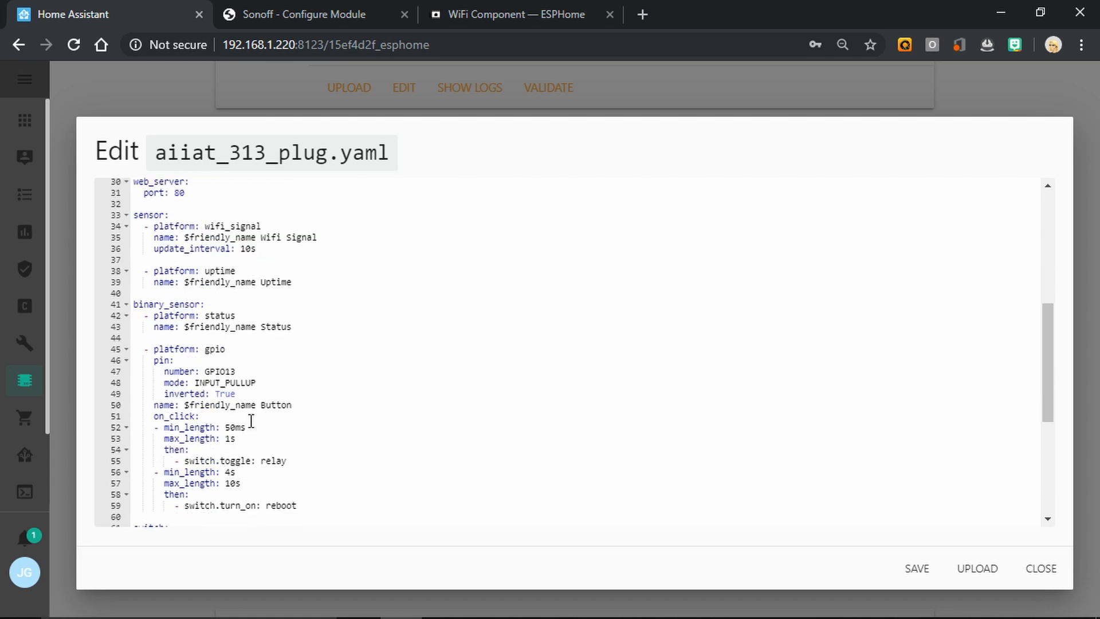
scroll("down", 3)
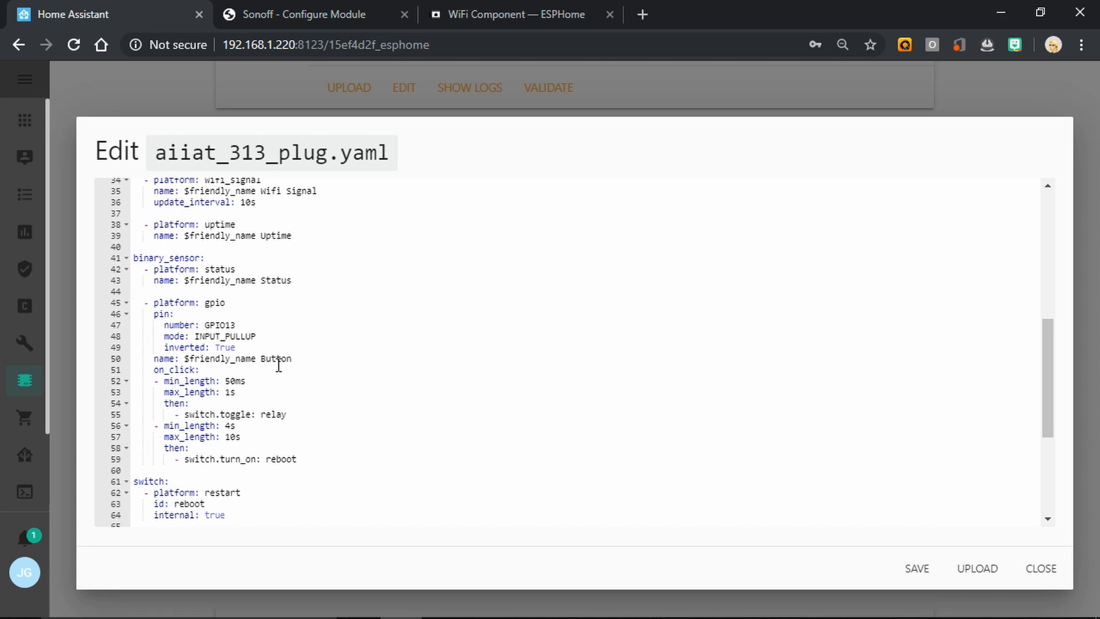
scroll("down", 3)
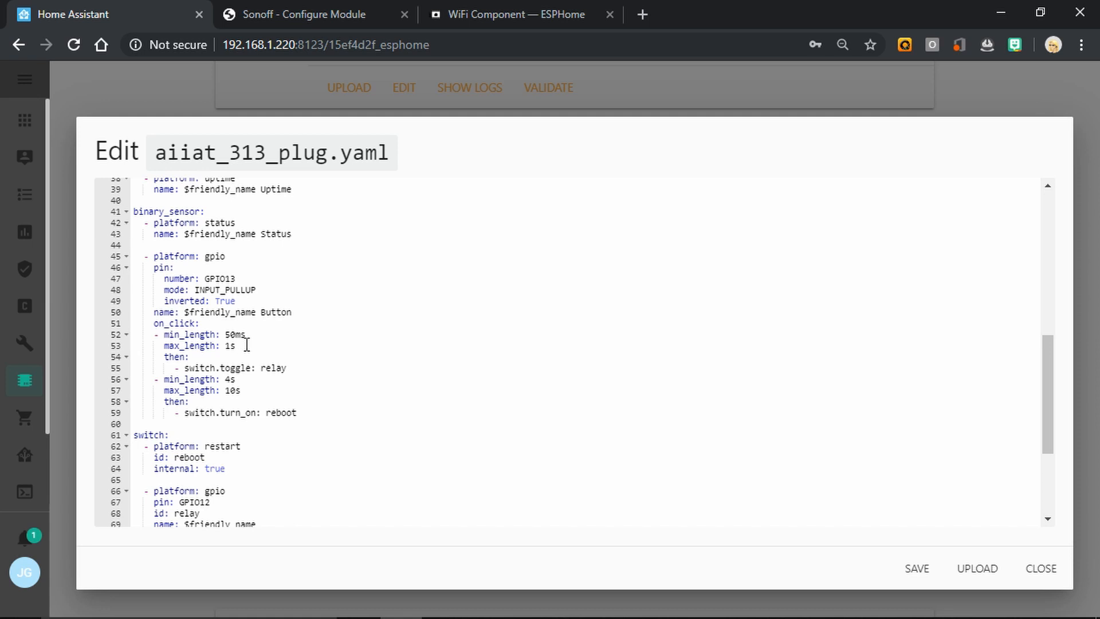
left_click(253, 368)
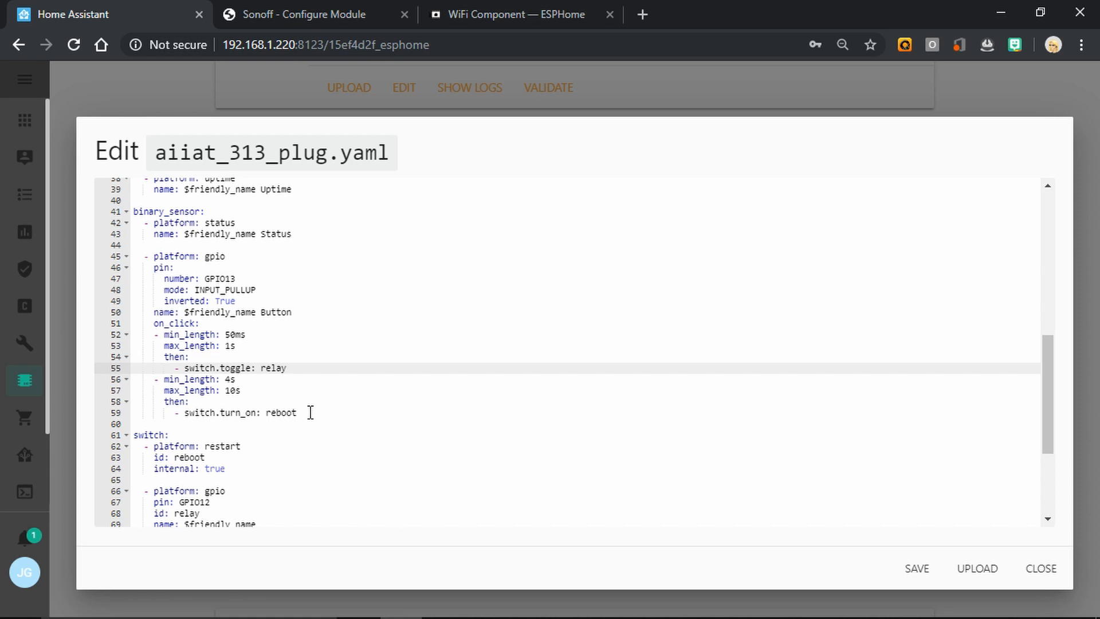
mouse_move(276, 341)
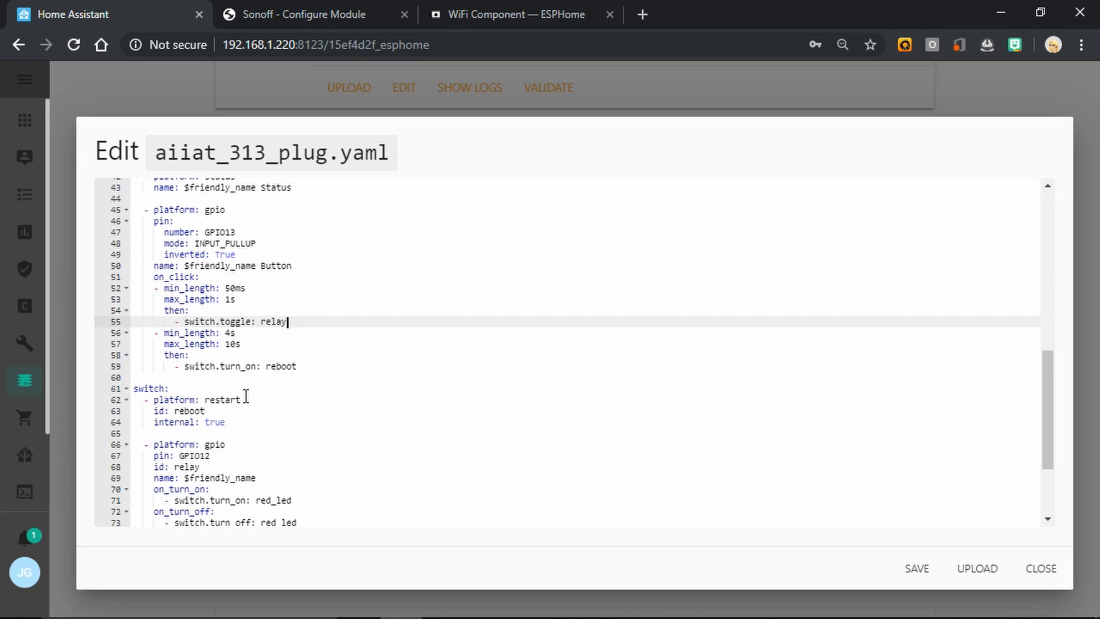
mouse_move(223, 422)
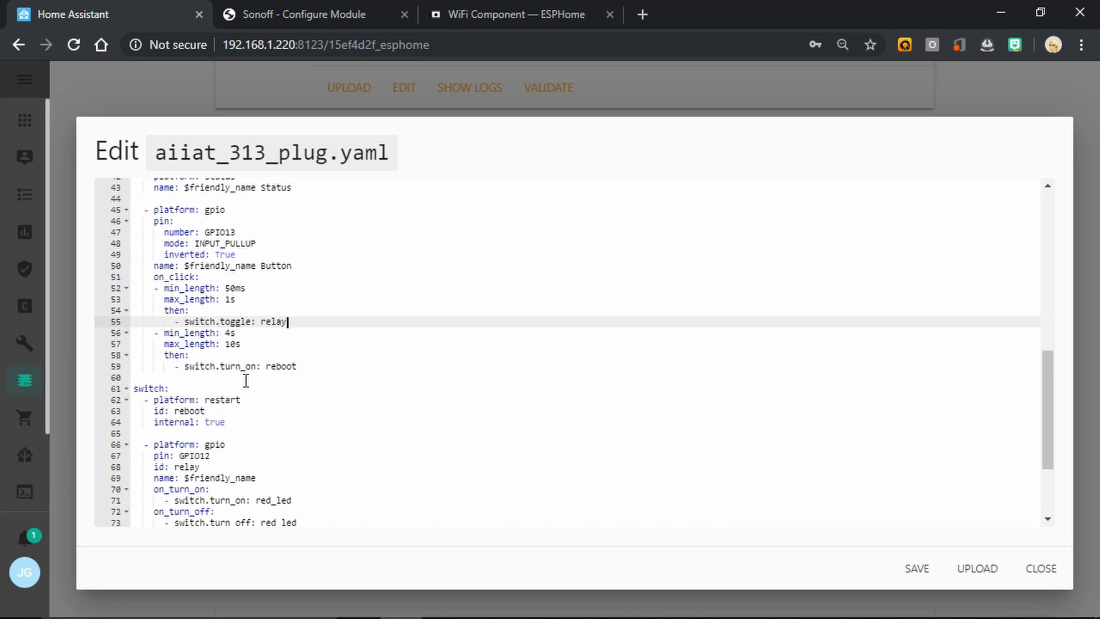
Append status_led on pin GPIO2 with inverted: yes to aiiat_313_plug.yaml.
scroll("down", 3)
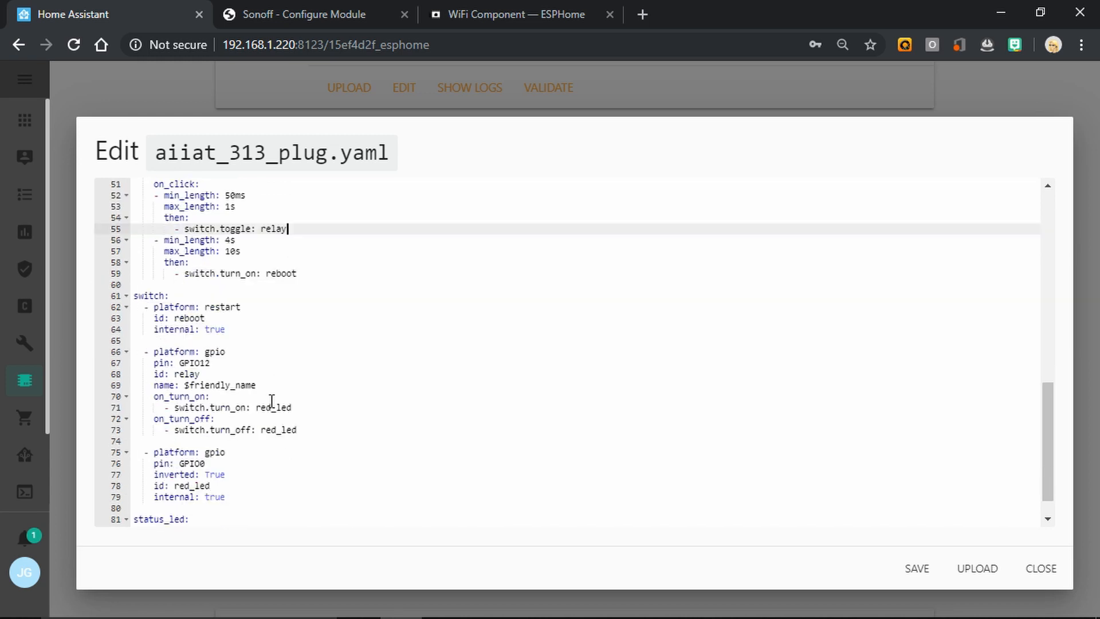
mouse_move(297, 414)
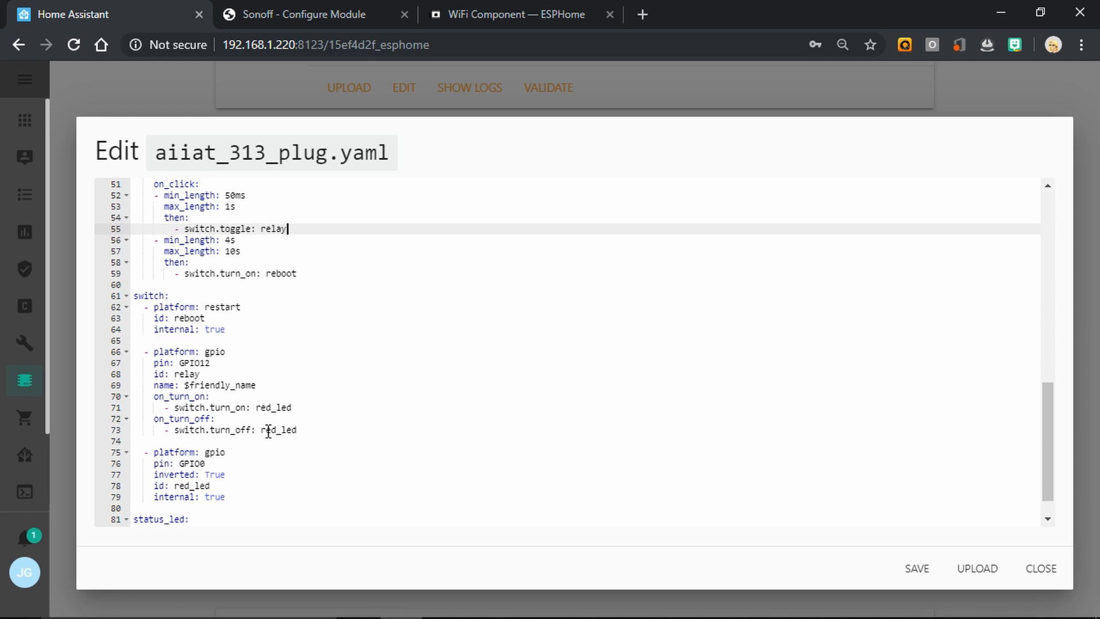
scroll("down", 3)
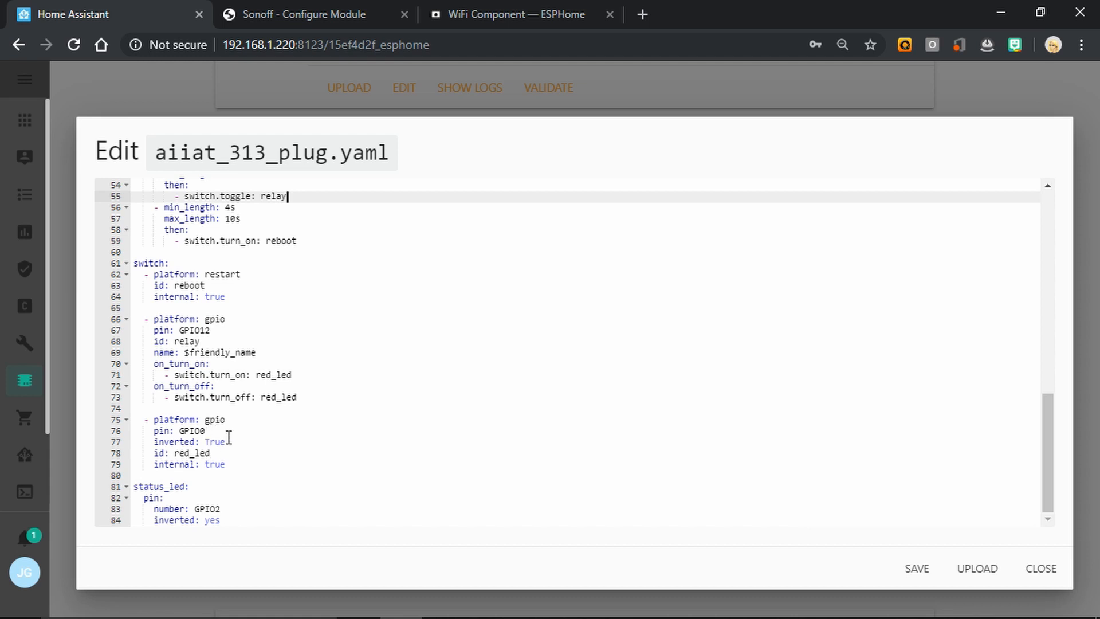
mouse_move(237, 400)
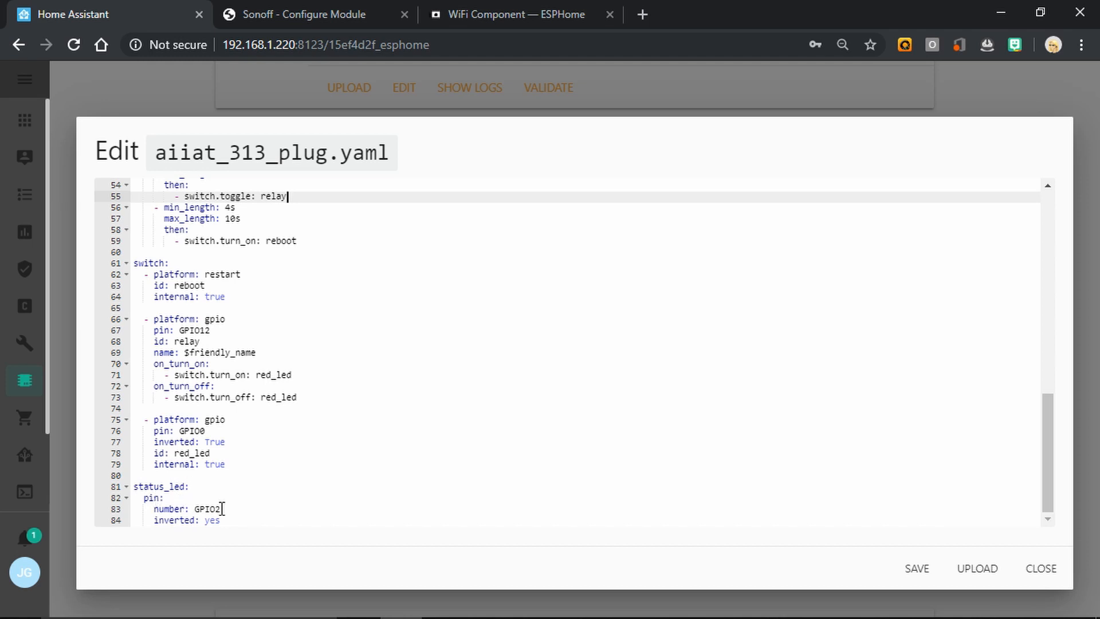
mouse_move(781, 603)
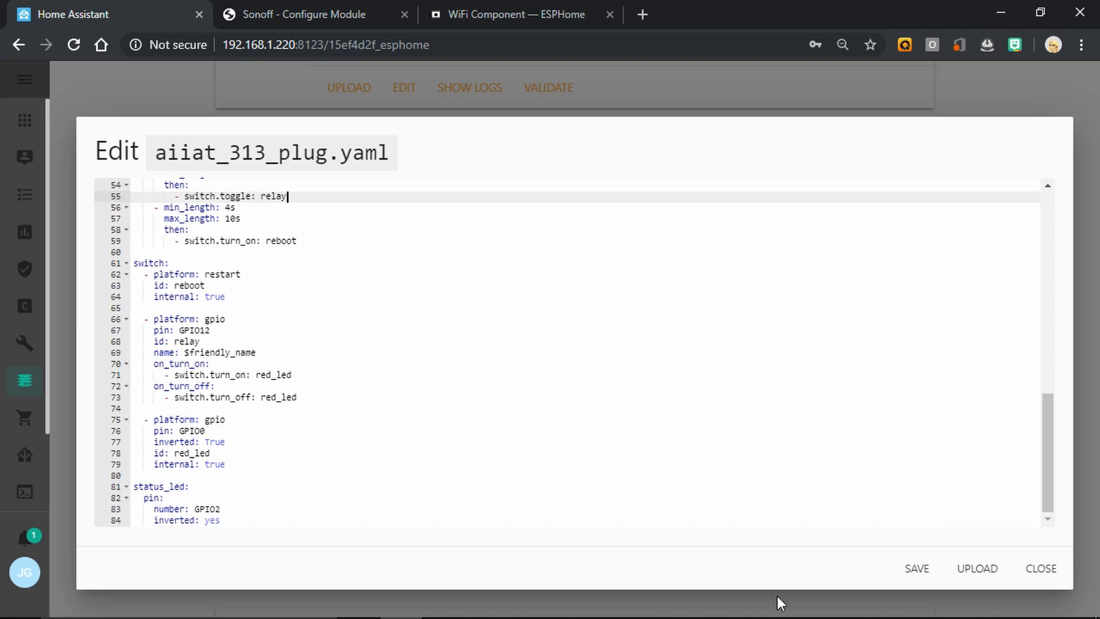
mouse_move(1044, 569)
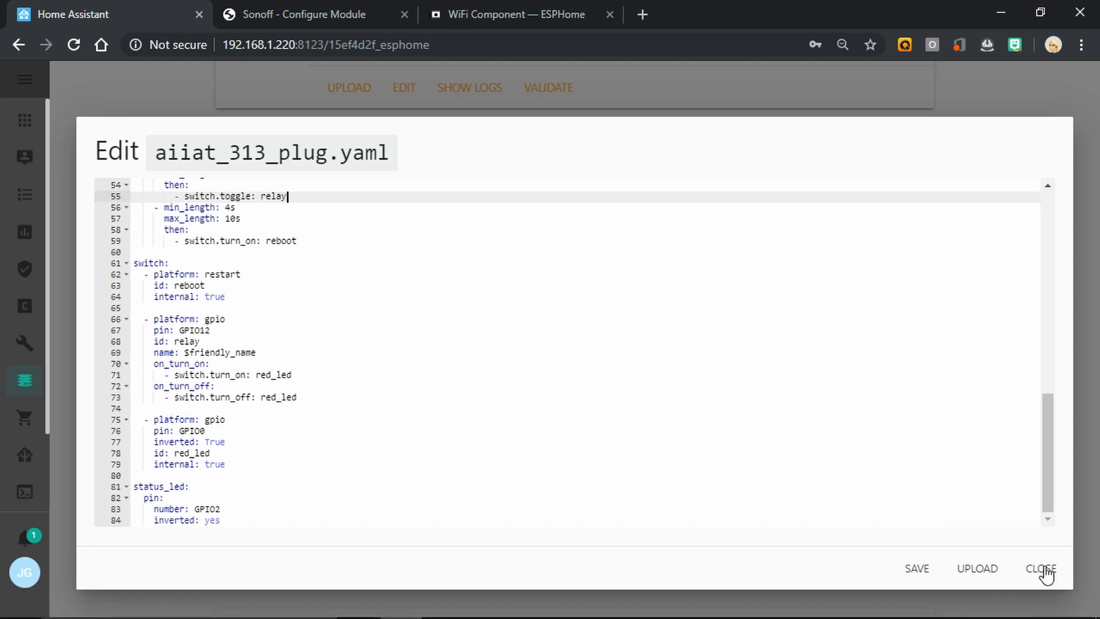
Close the editor, validate aiiat_313_plug, and dismiss the valid result.
left_click(1041, 569)
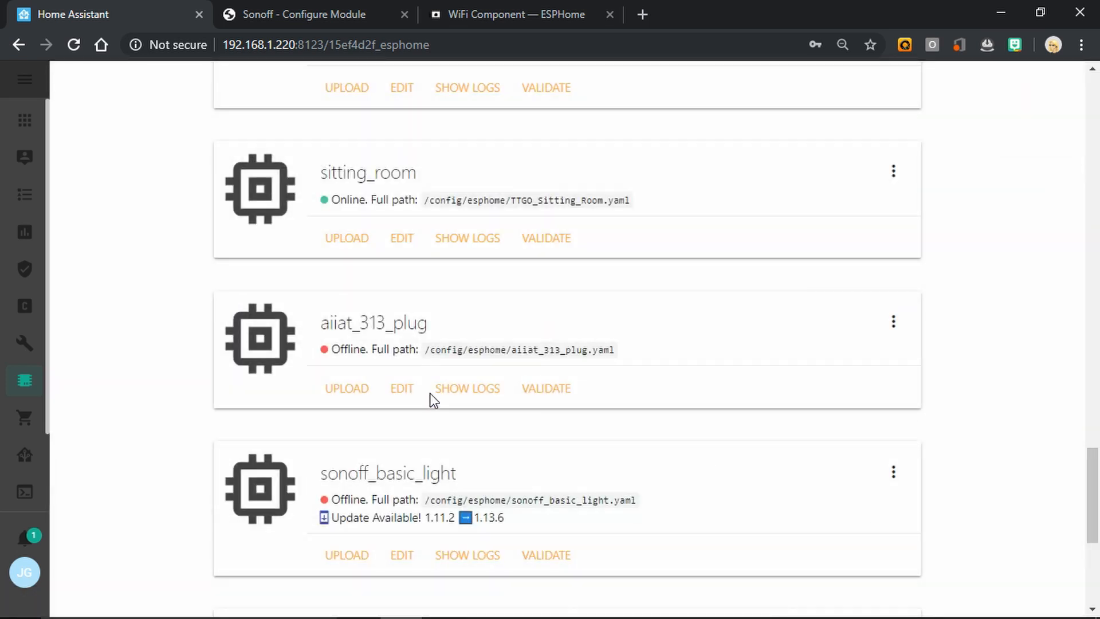
left_click(546, 387)
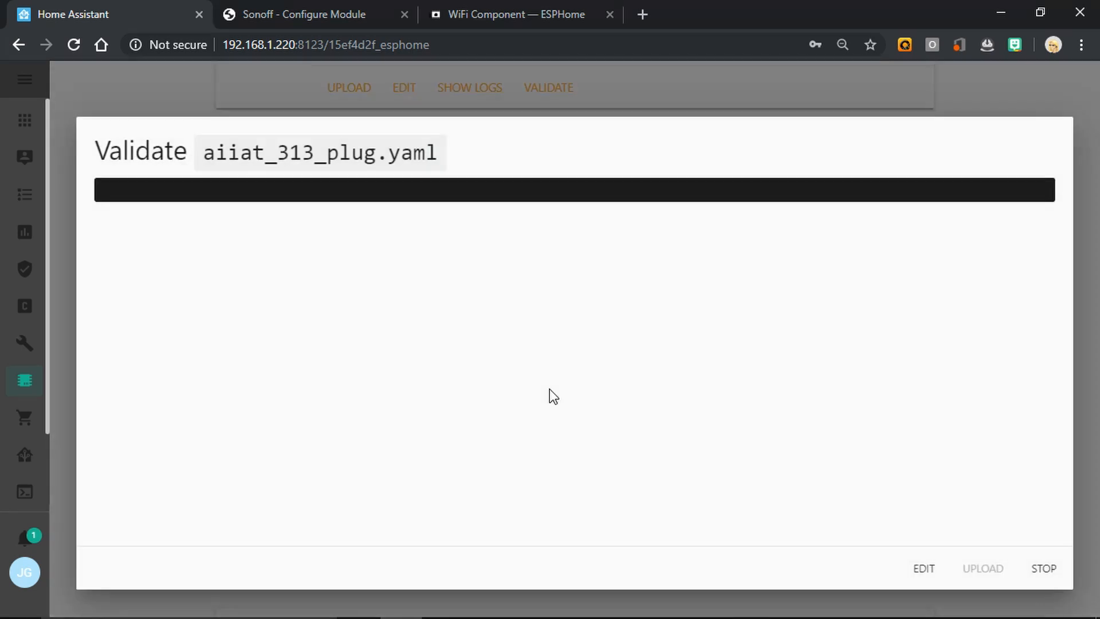
mouse_move(334, 291)
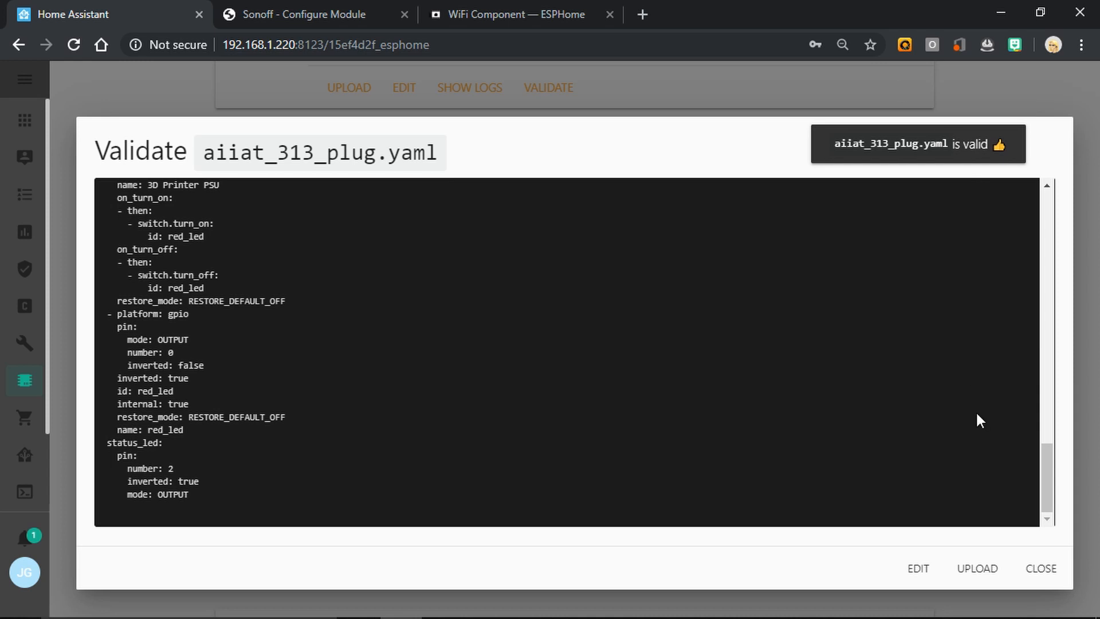
mouse_move(1025, 568)
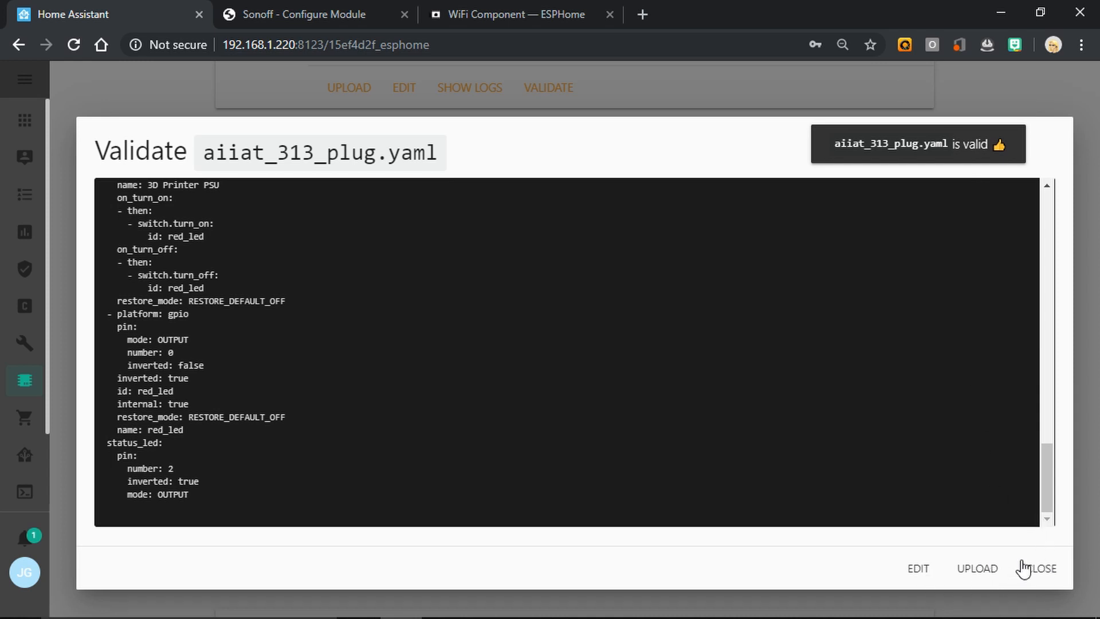
left_click(1042, 569)
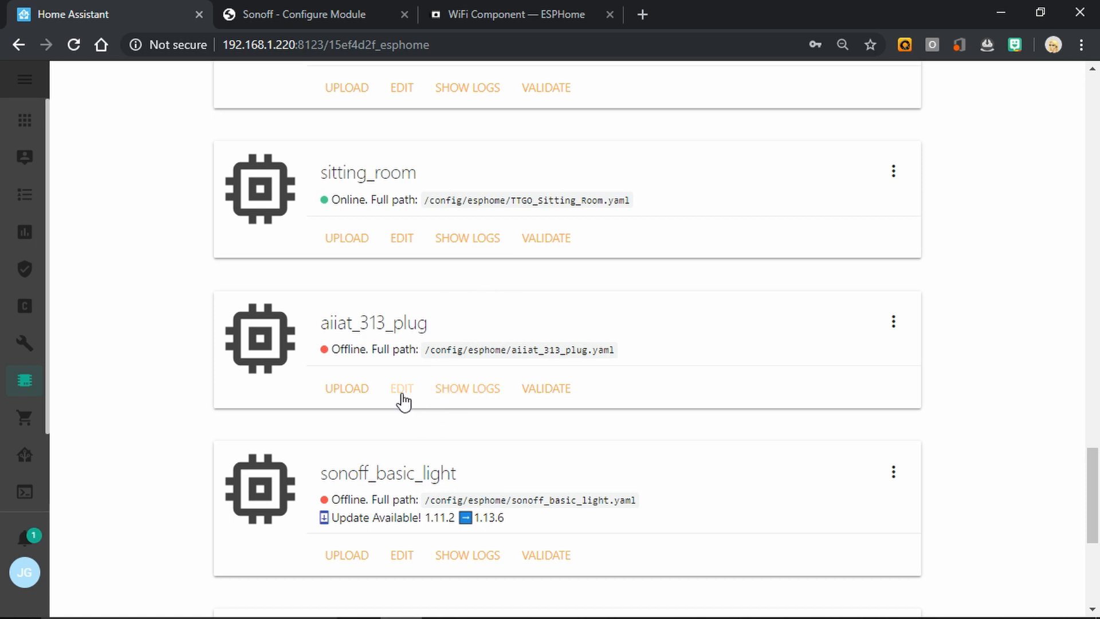
Delete the substitutions lines from aiiat_313_plug.yaml and save the file.
left_click(401, 388)
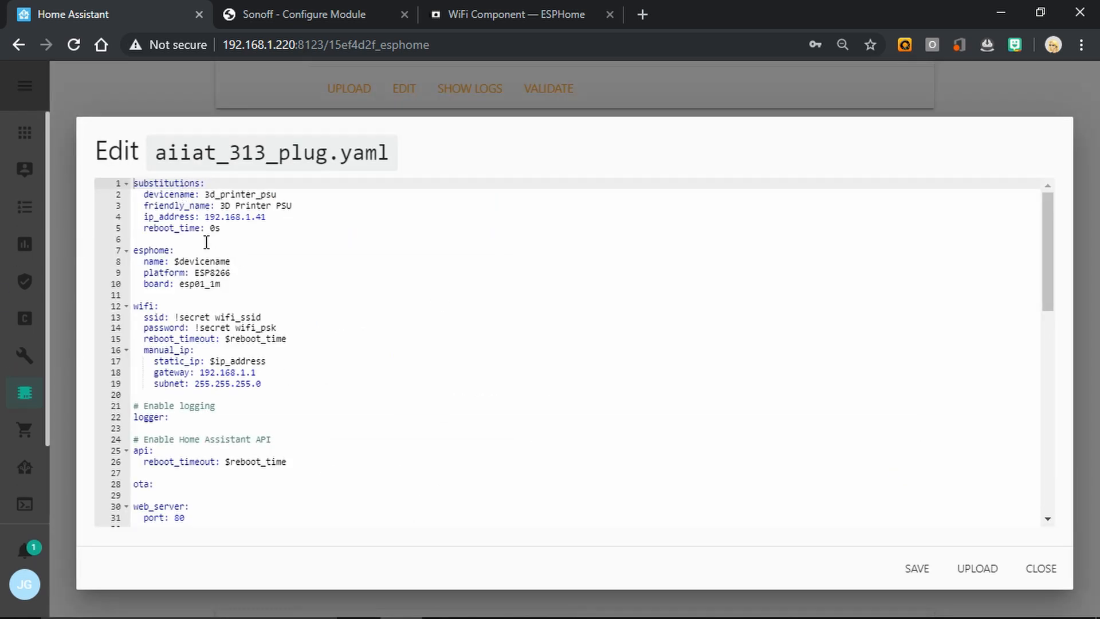
double_click(187, 227)
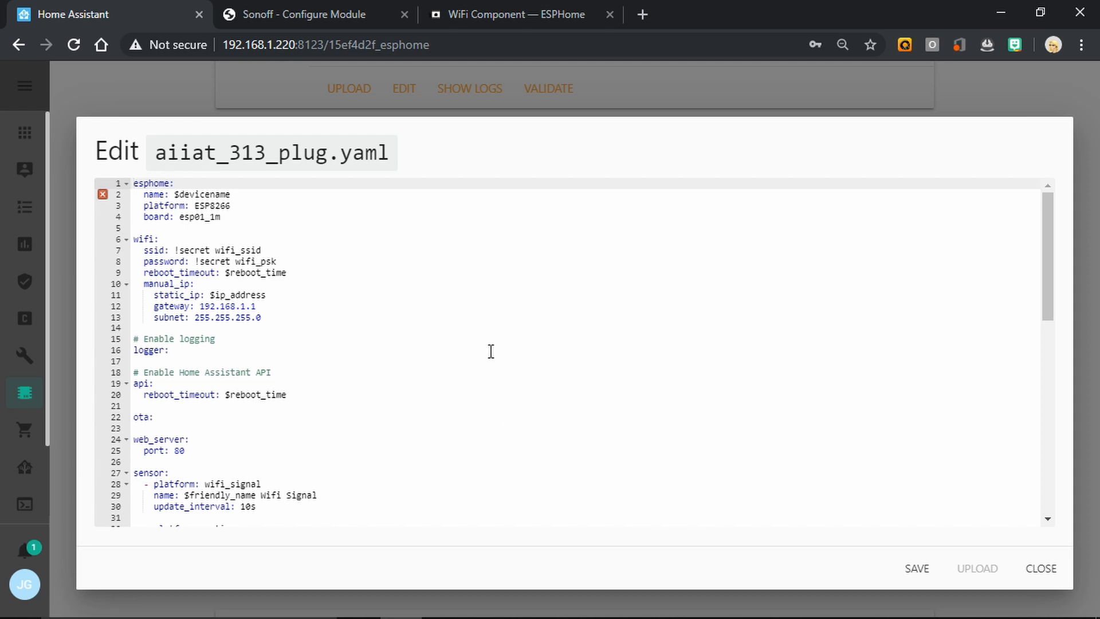
mouse_move(943, 554)
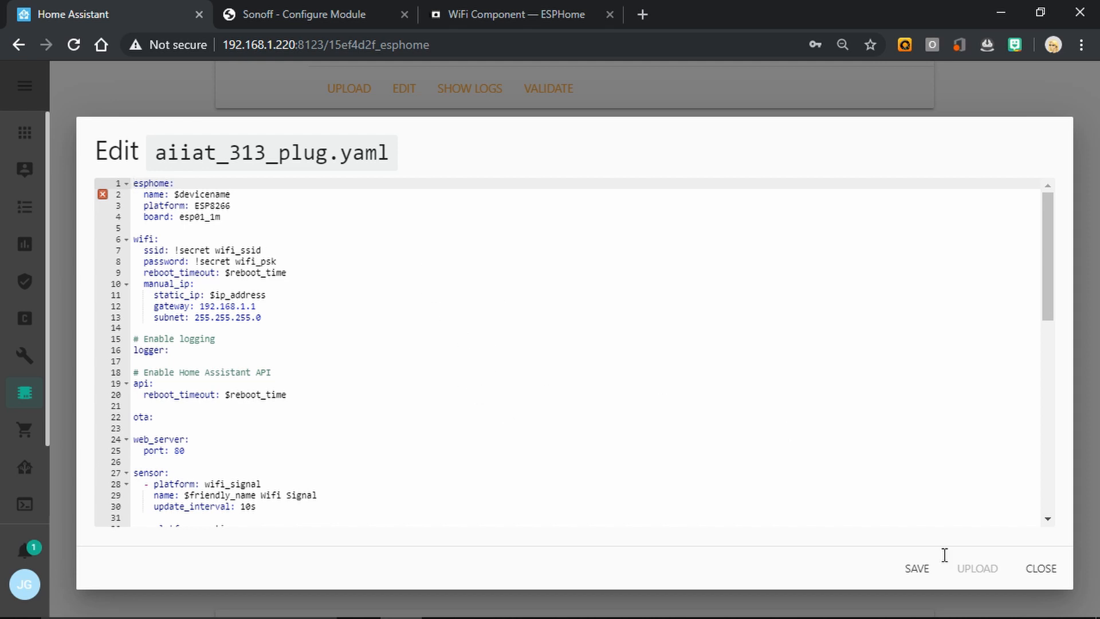
mouse_move(963, 591)
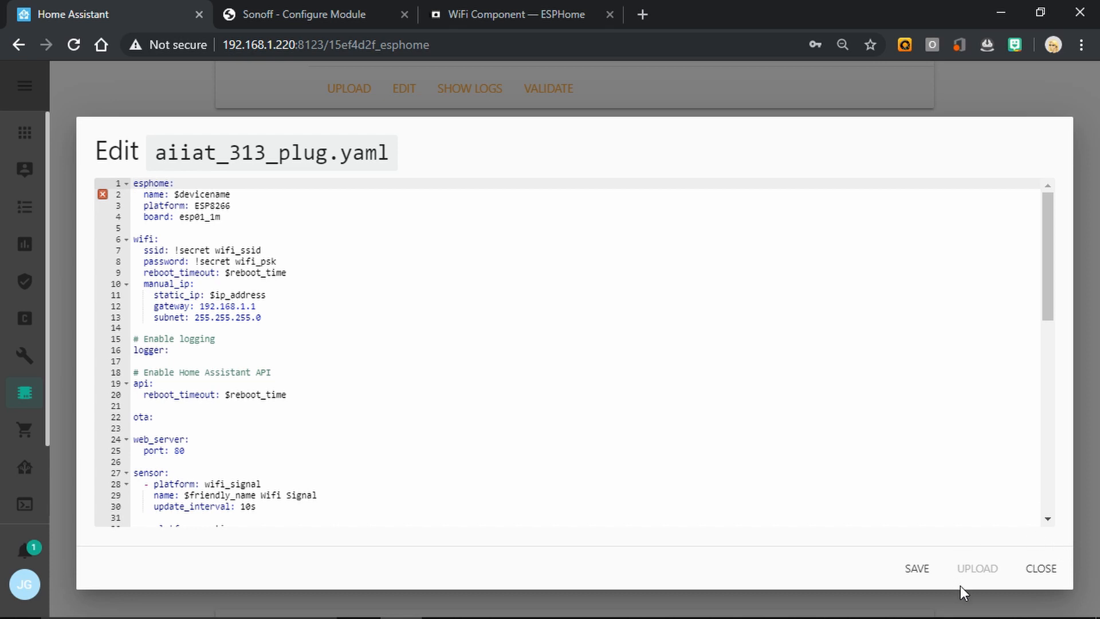
left_click(916, 569)
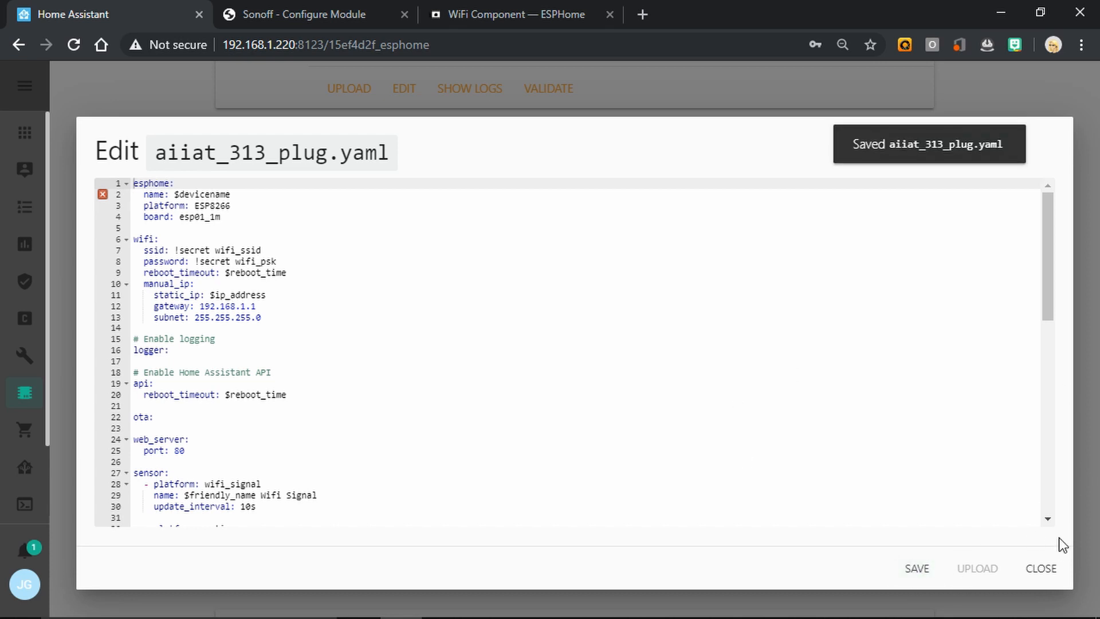
left_click(1040, 568)
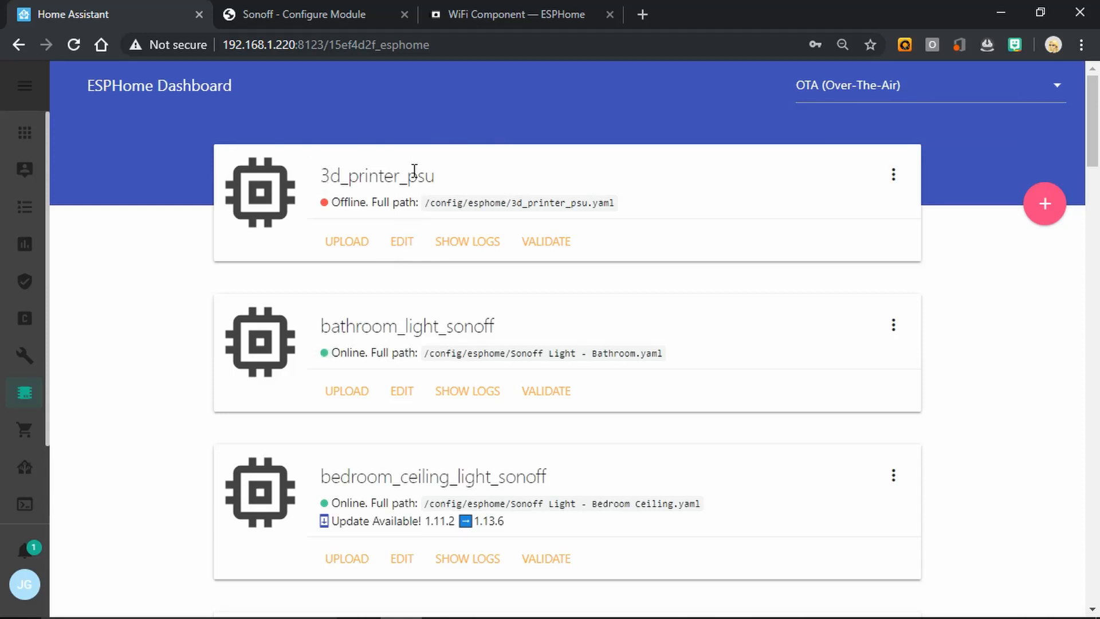
Give 3d_printer_psu.yaml substitutions plus <<: !include aiiat_313_plug.yaml, save, and validate it.
left_click(401, 241)
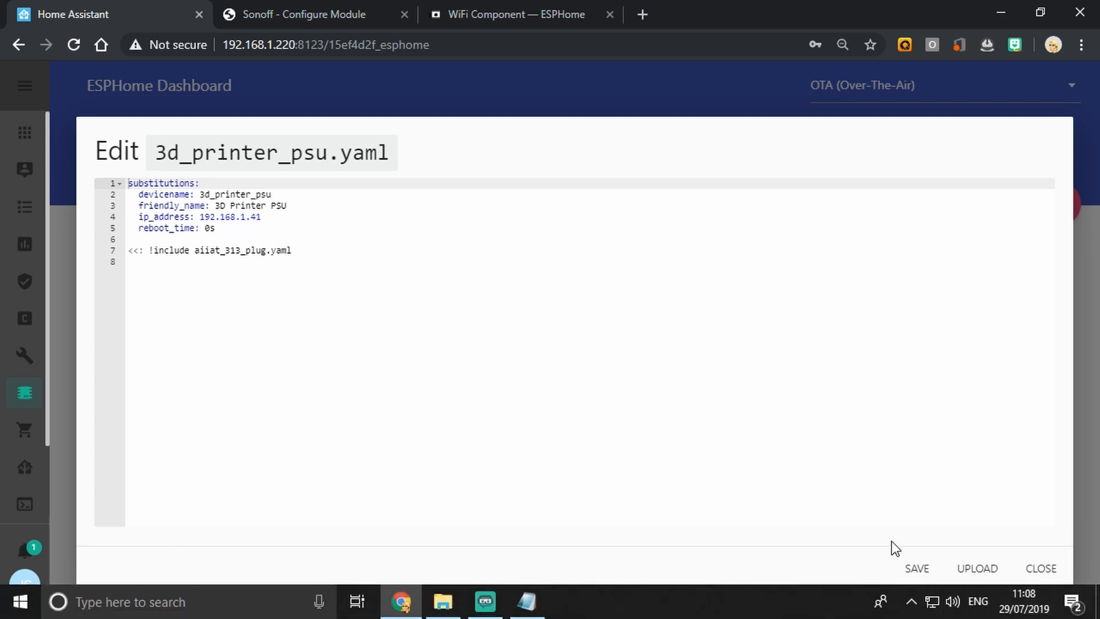
left_click(917, 568)
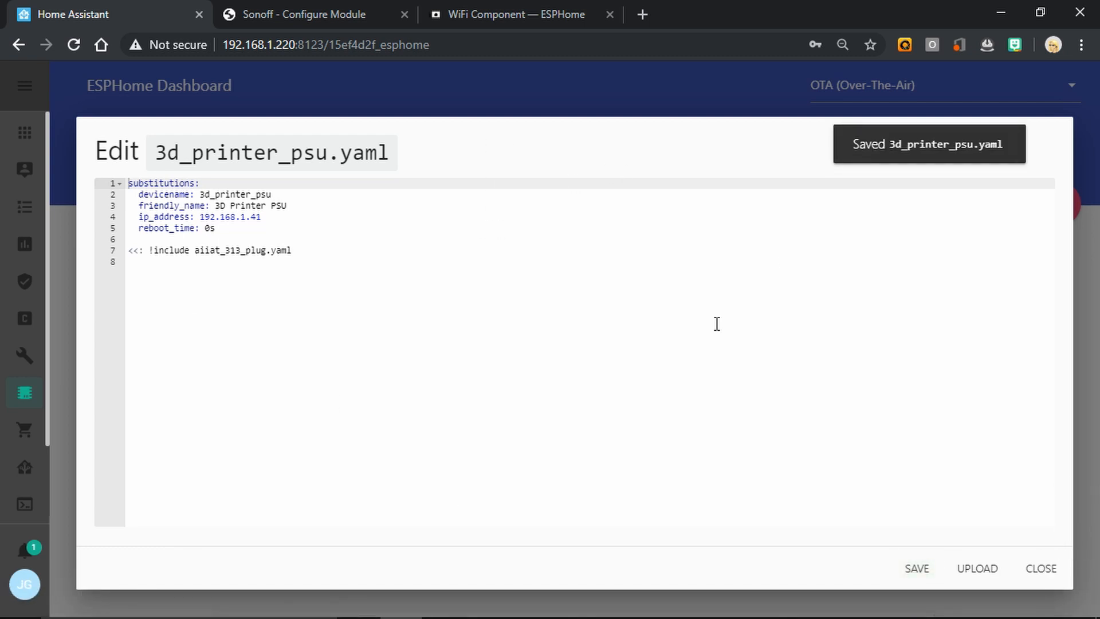
left_click(1040, 569)
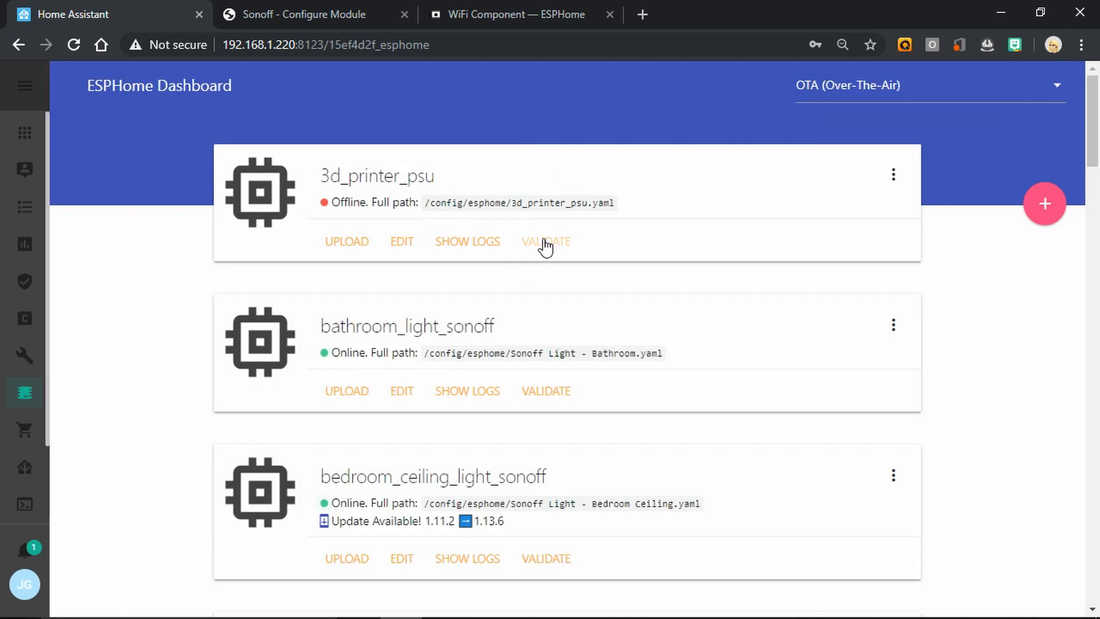
left_click(546, 241)
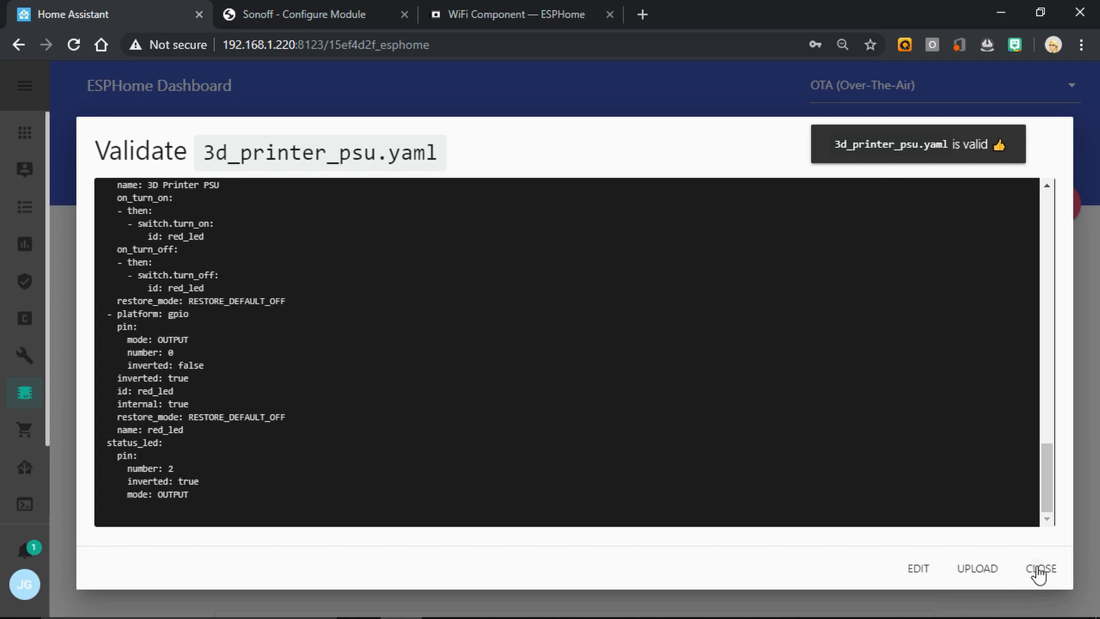
left_click(1041, 568)
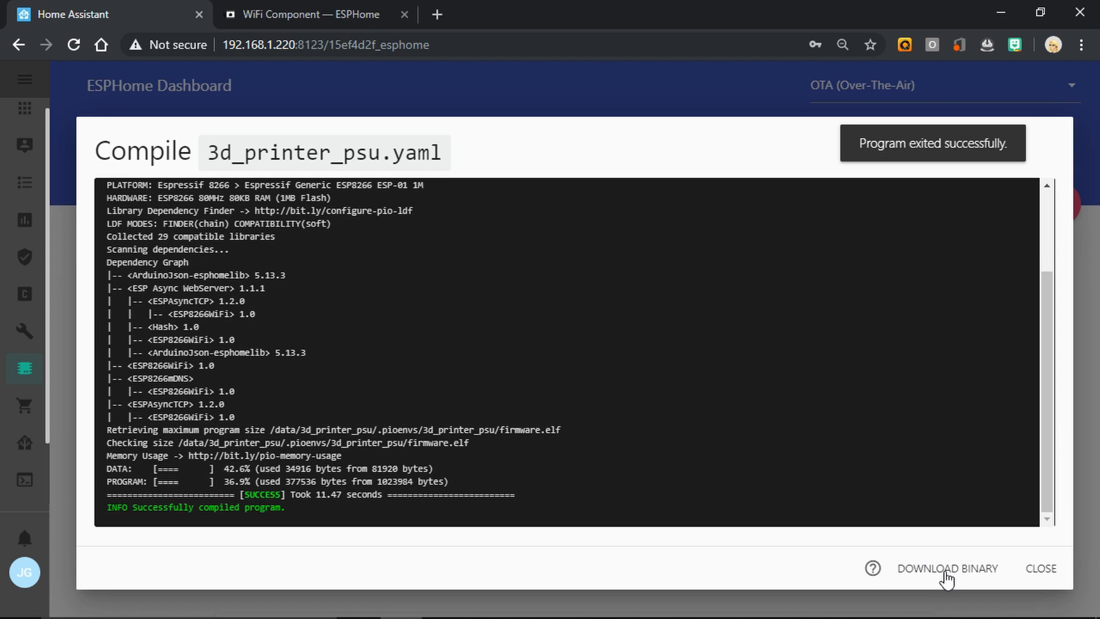
Download the compiled 3d_printer_psu.bin firmware binary.
left_click(947, 568)
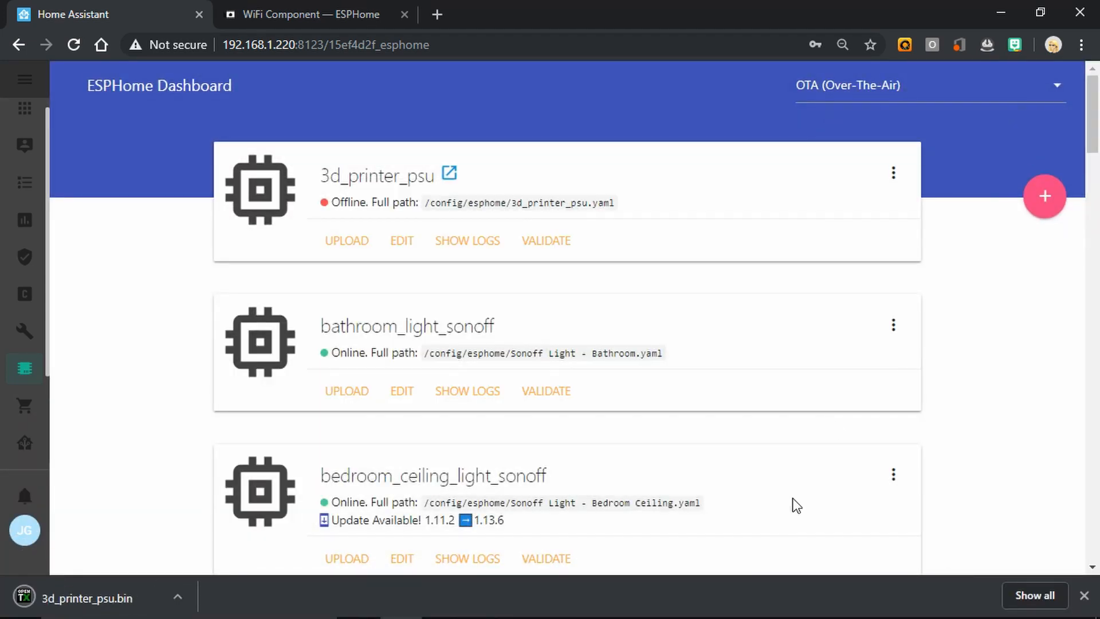
mouse_move(840, 428)
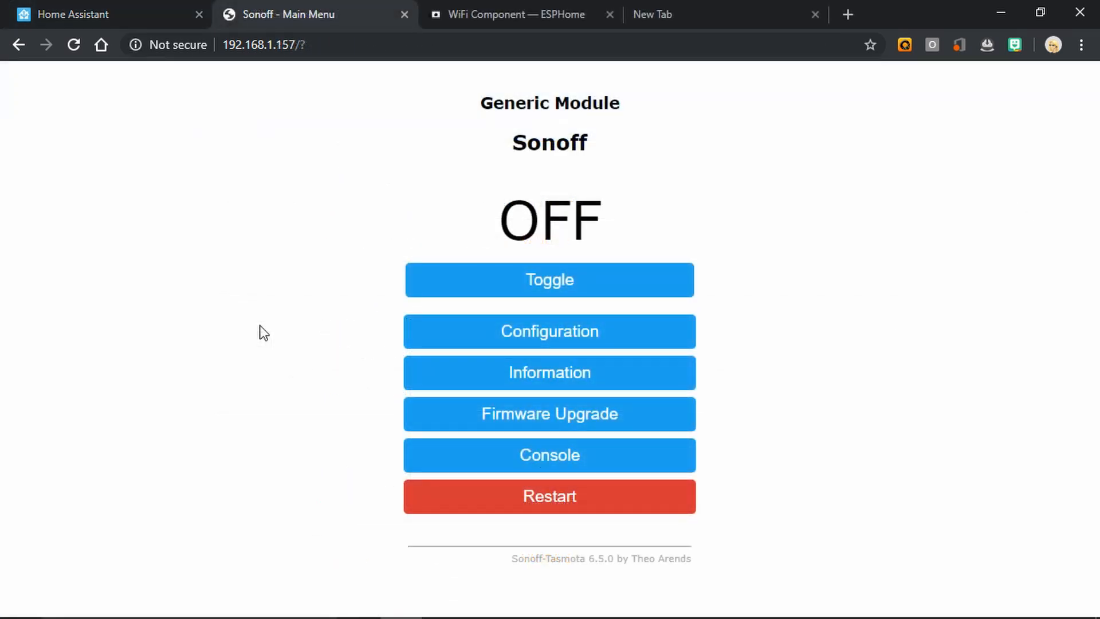
mouse_move(496, 428)
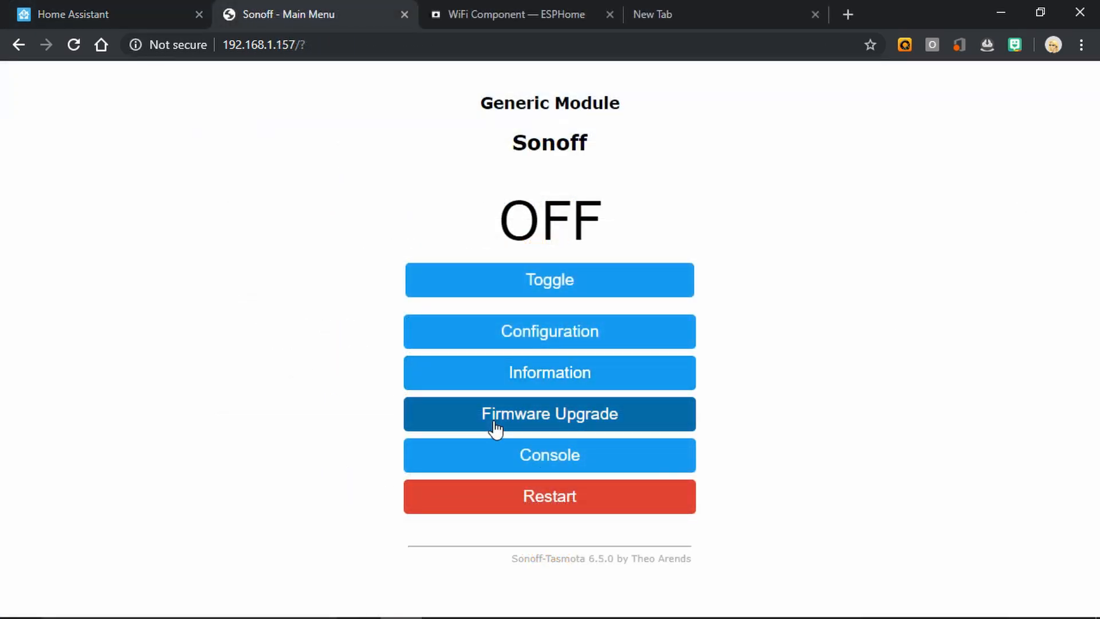
Upload 3d_printer_psu.bin on Tasmota's firmware upgrade page and start the upgrade.
left_click(549, 413)
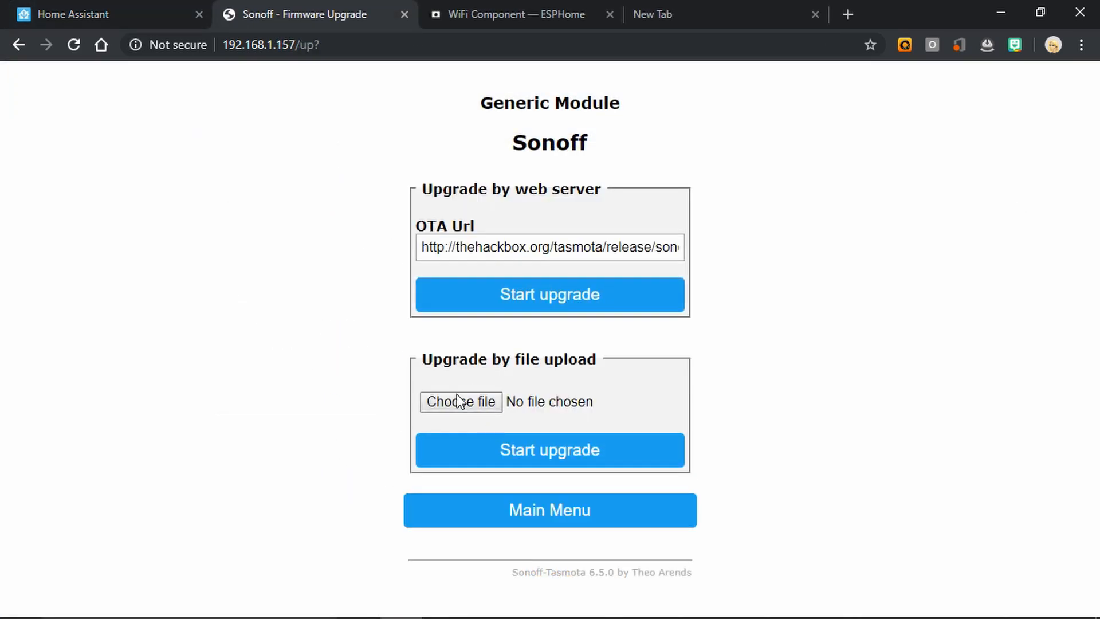
left_click(460, 401)
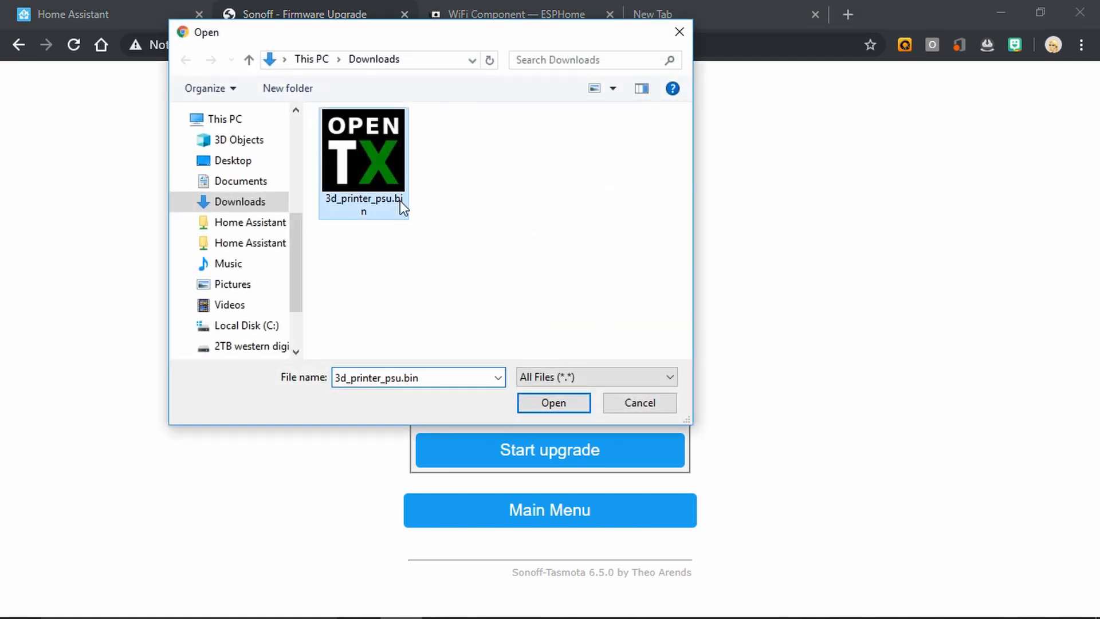
left_click(553, 403)
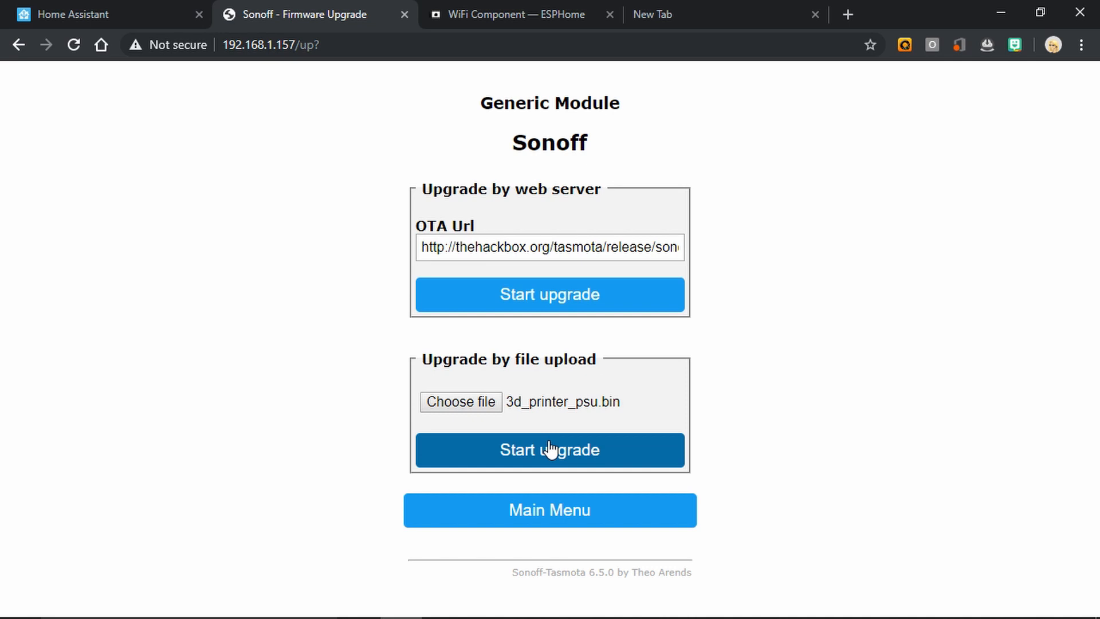
left_click(550, 449)
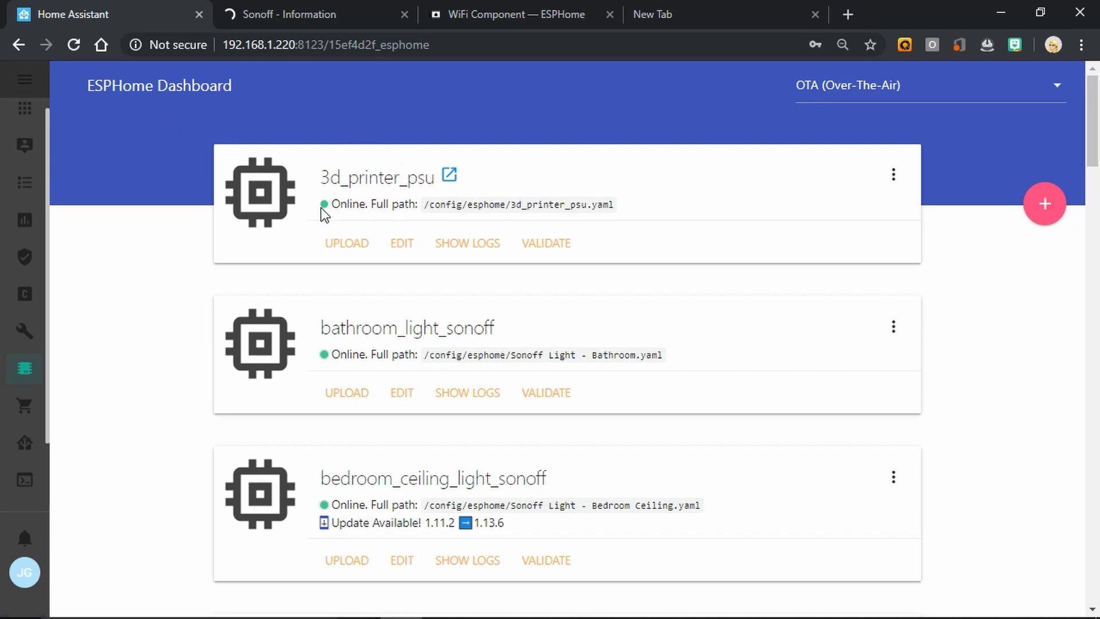
Confirm 3d_printer_psu shows Online, then go to Home Assistant's Configuration page.
left_click(449, 176)
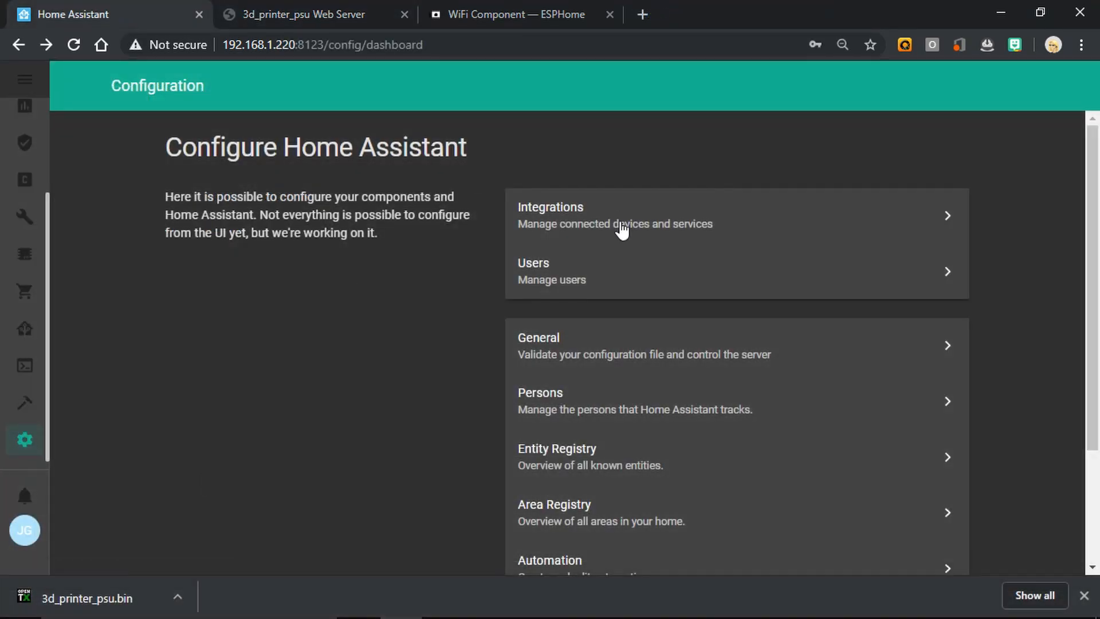
Add an ESPHome integration using the node's 192.x host IP, then open 3d_printer_psu's details.
left_click(621, 216)
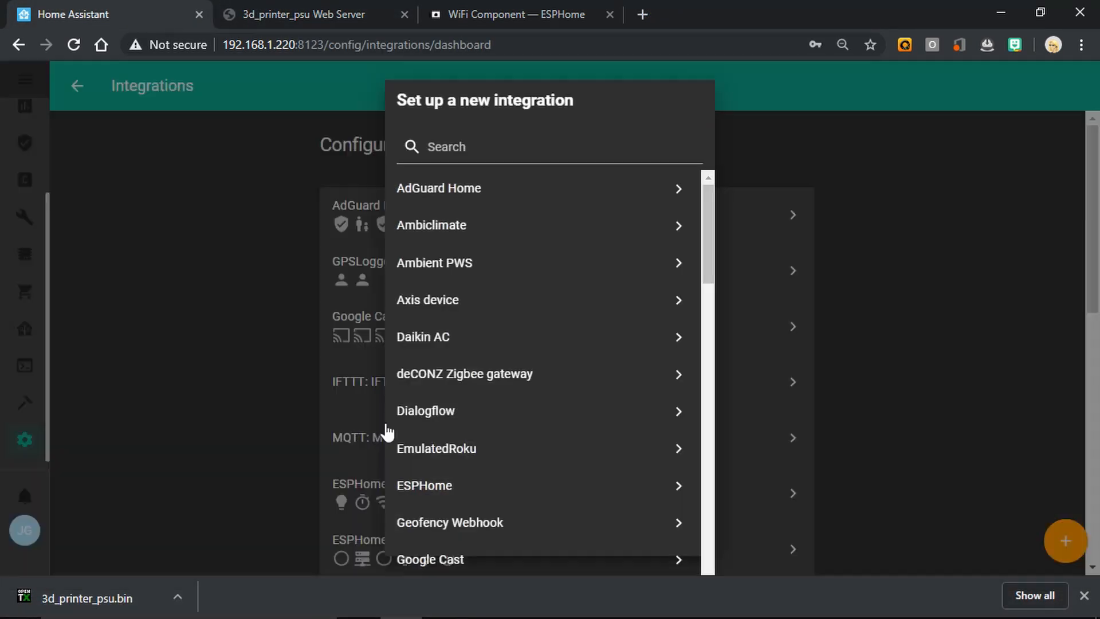
left_click(424, 485)
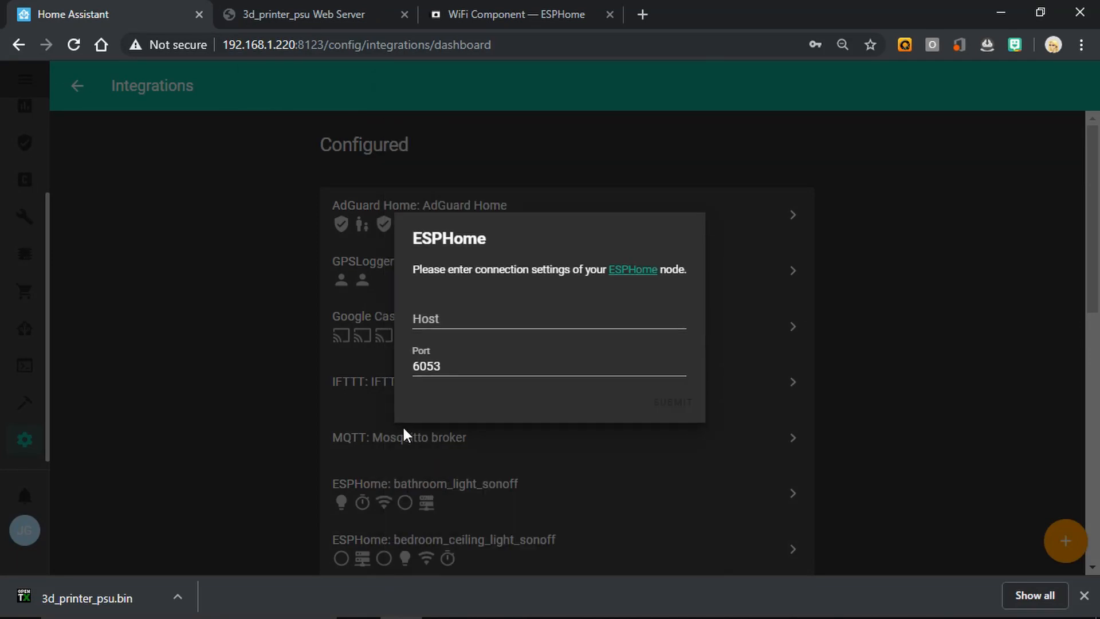
type("192.168.1.4")
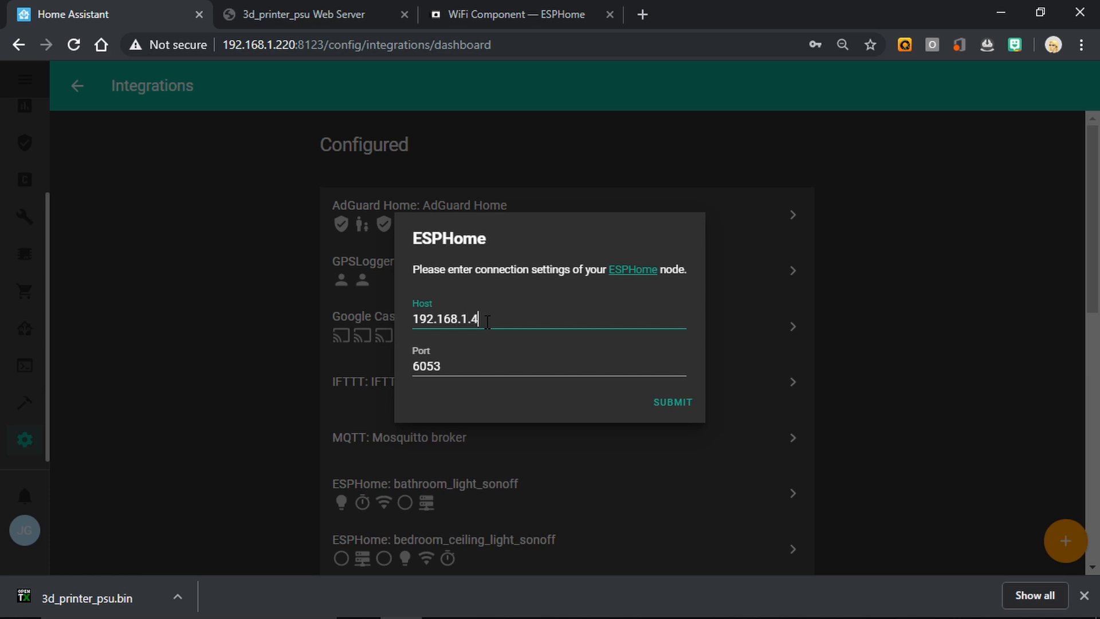
left_click(671, 402)
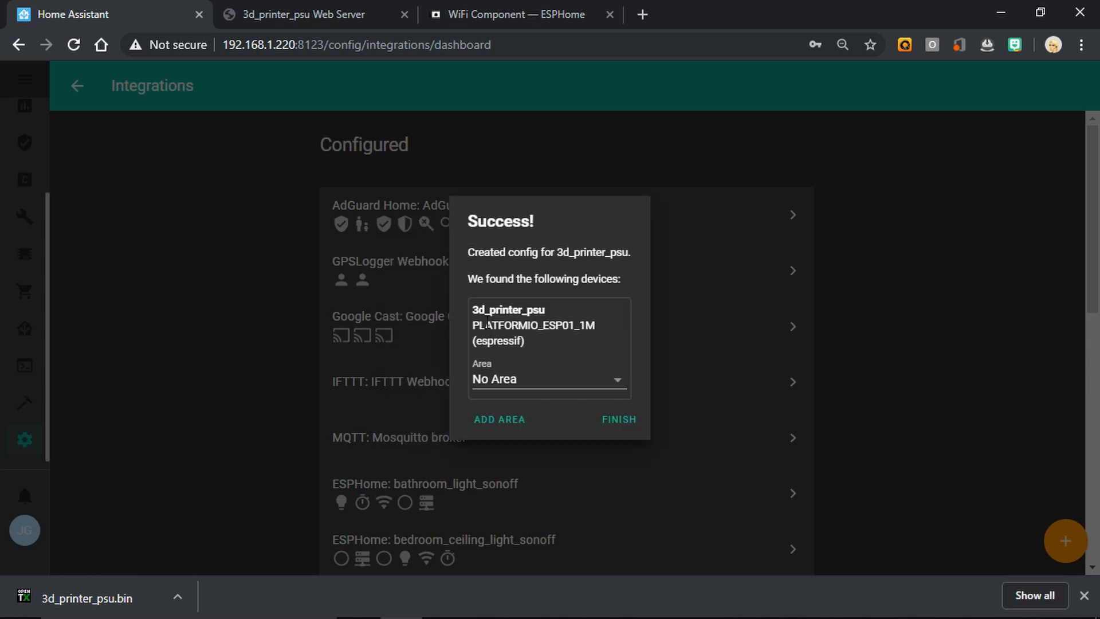
mouse_move(646, 429)
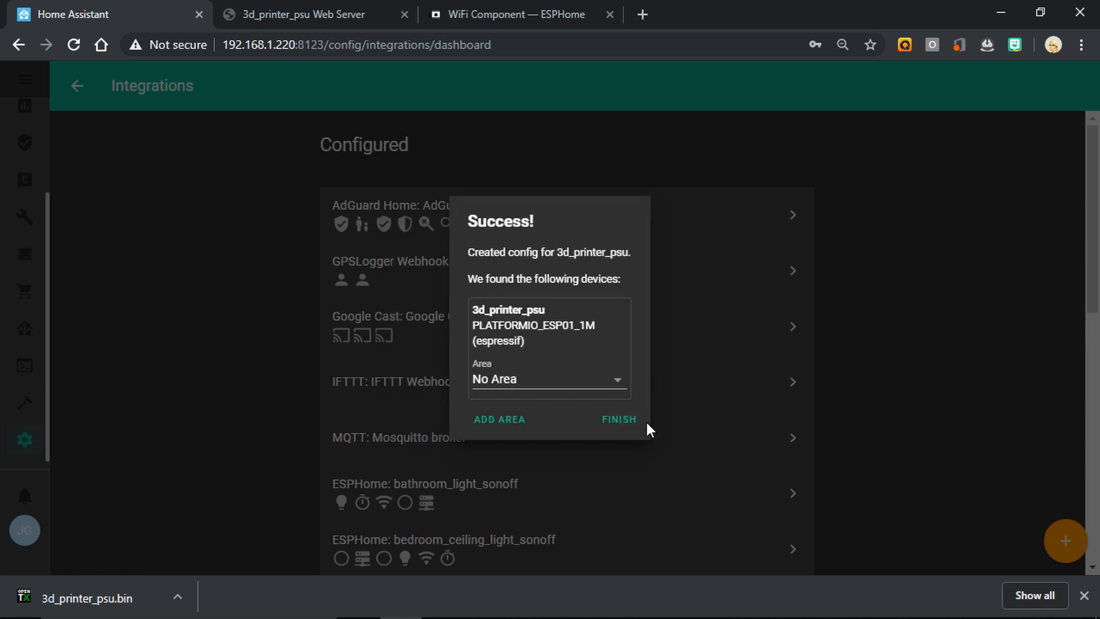
left_click(618, 419)
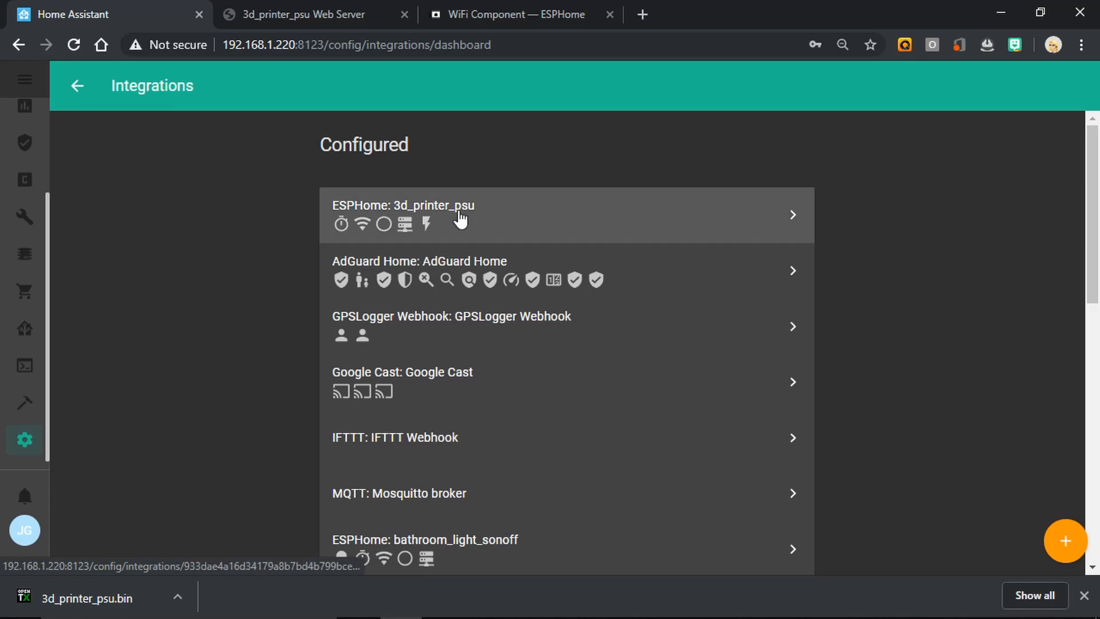
left_click(461, 216)
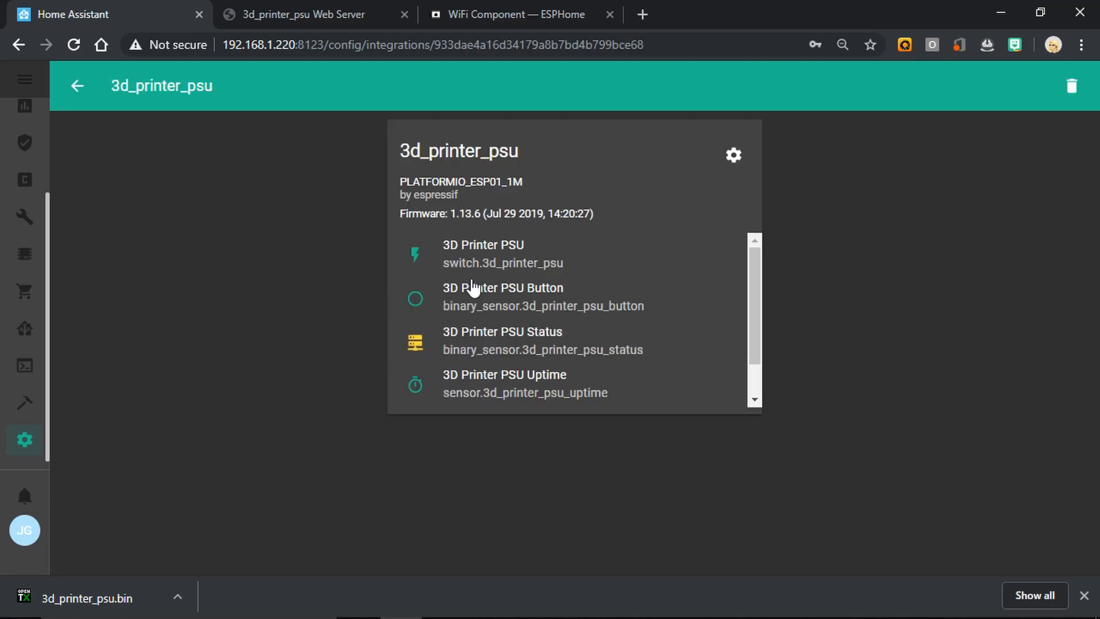
mouse_move(493, 265)
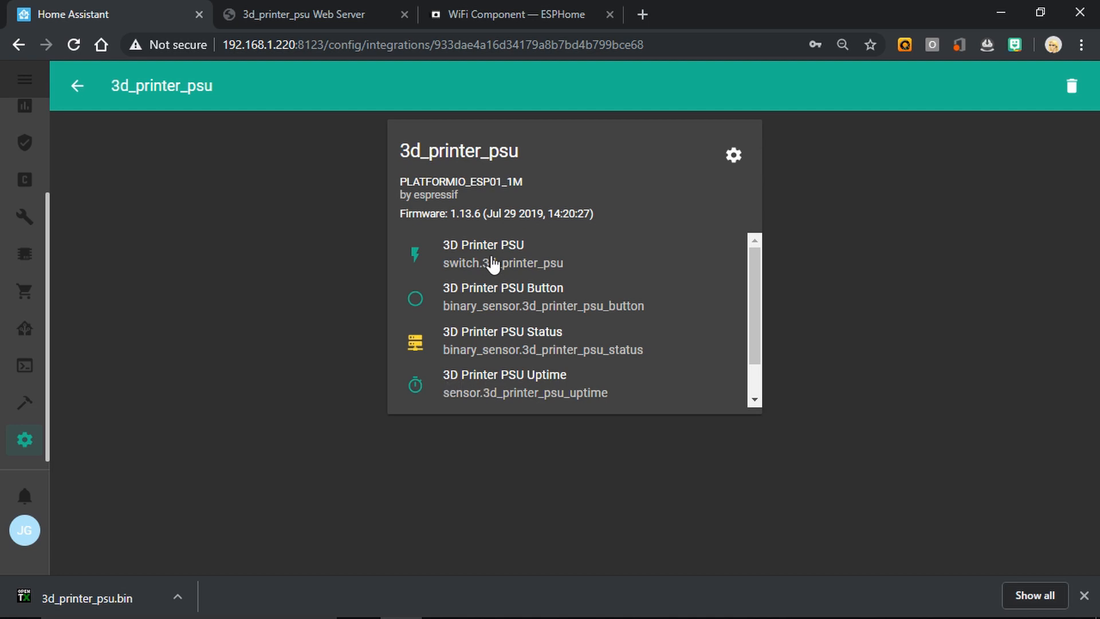
left_click(483, 253)
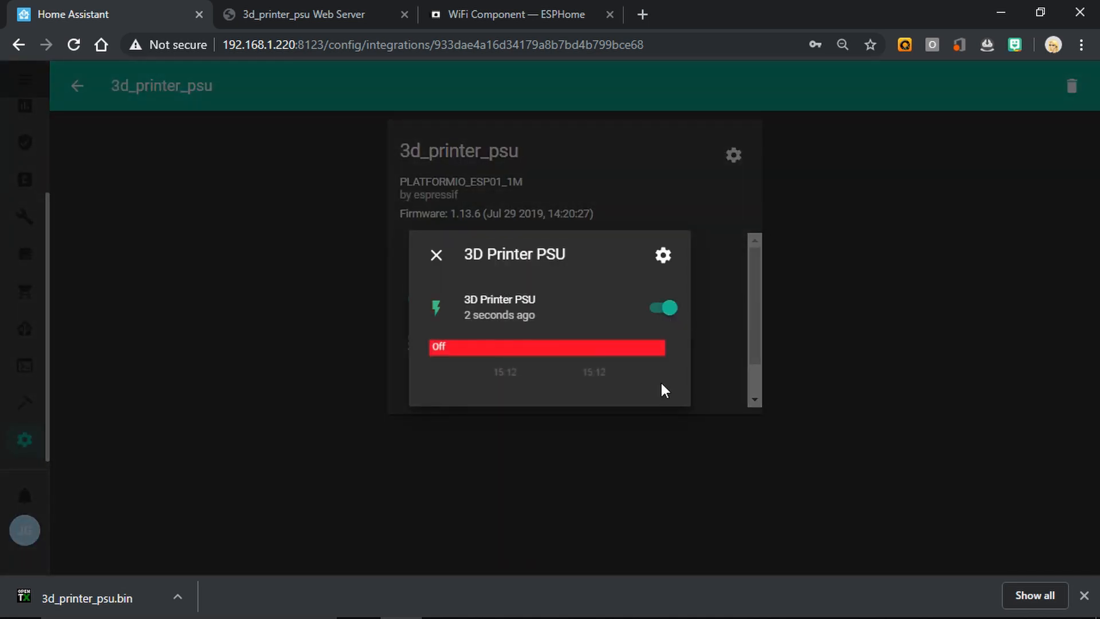
left_click(662, 307)
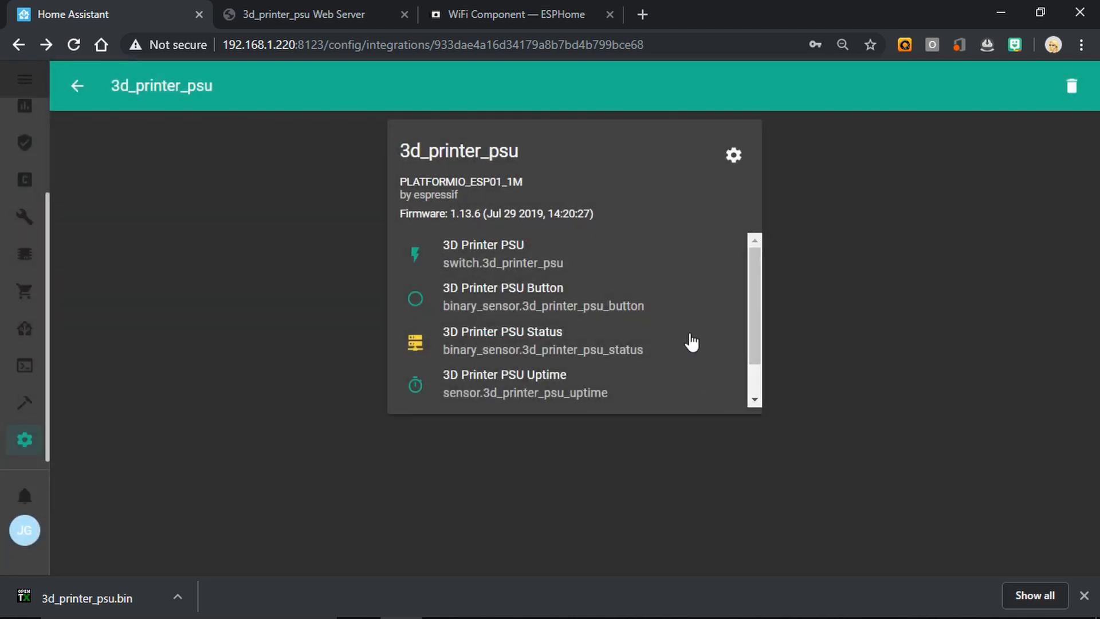
scroll("down", 3)
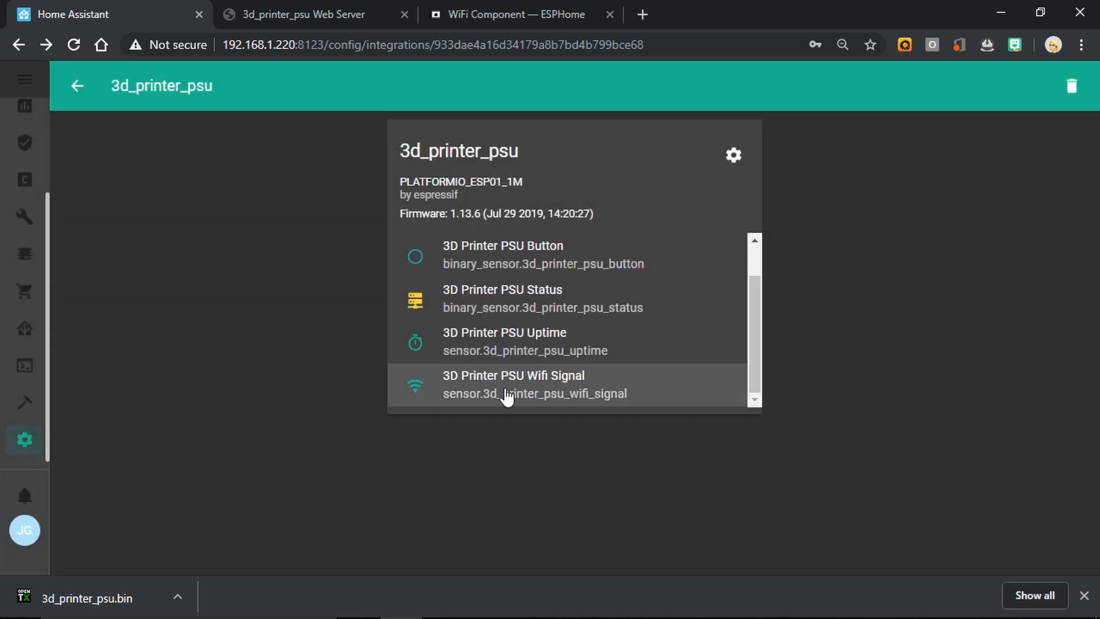
left_click(513, 384)
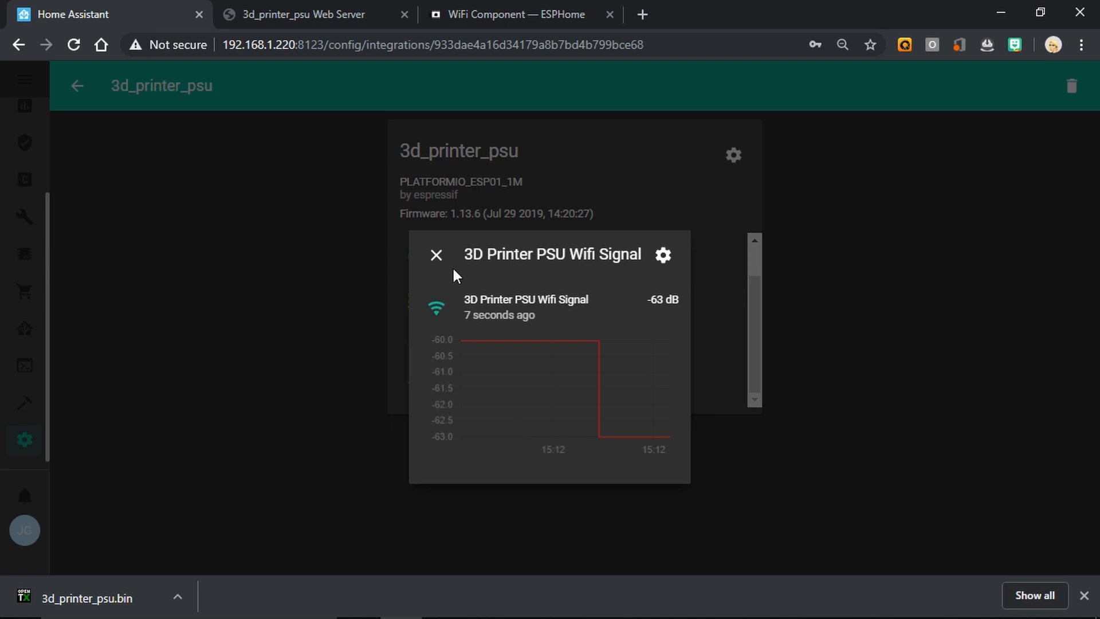
mouse_move(435, 263)
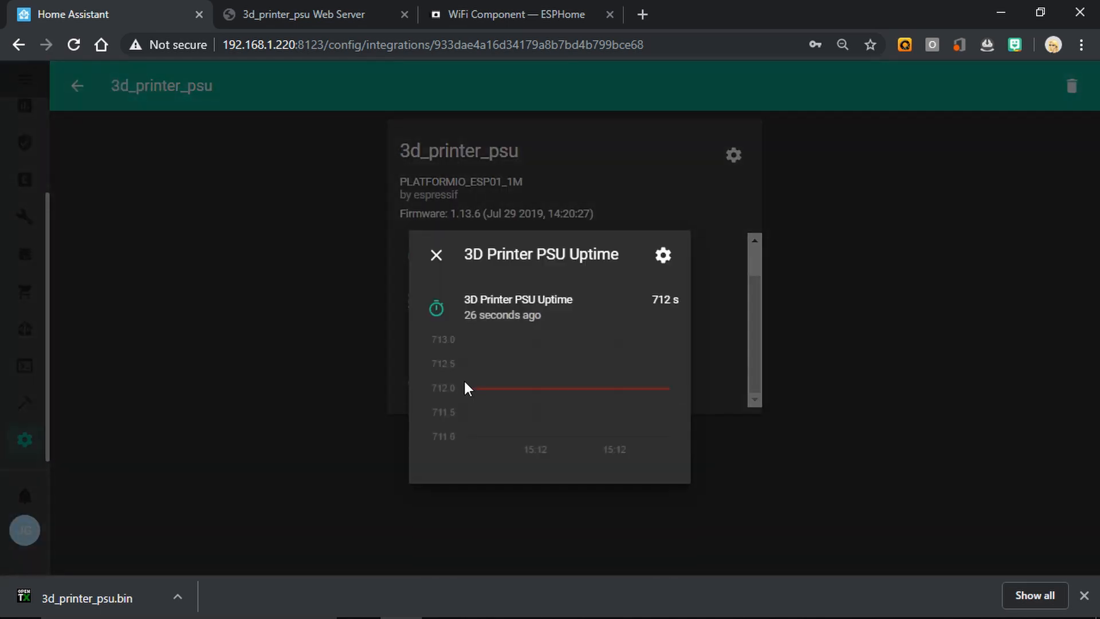
left_click(435, 254)
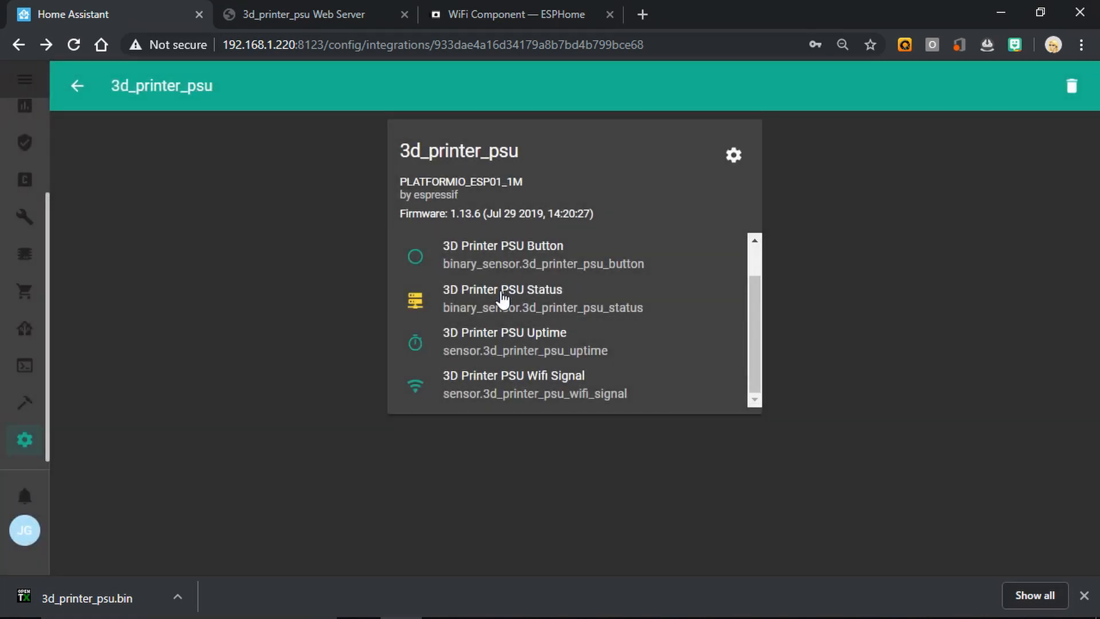
left_click(502, 289)
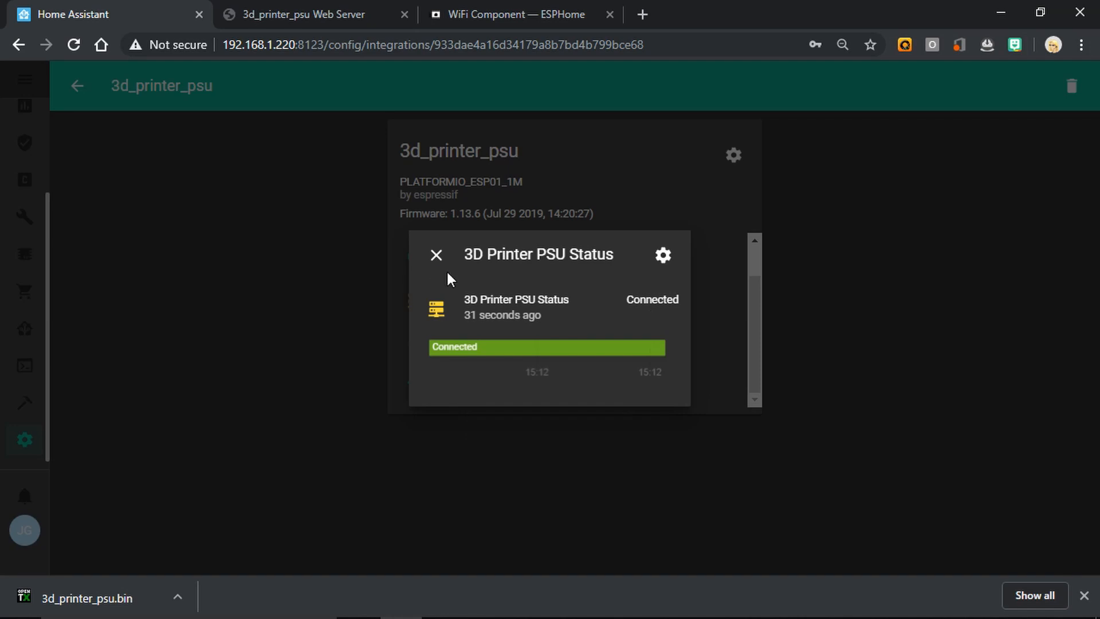
left_click(436, 254)
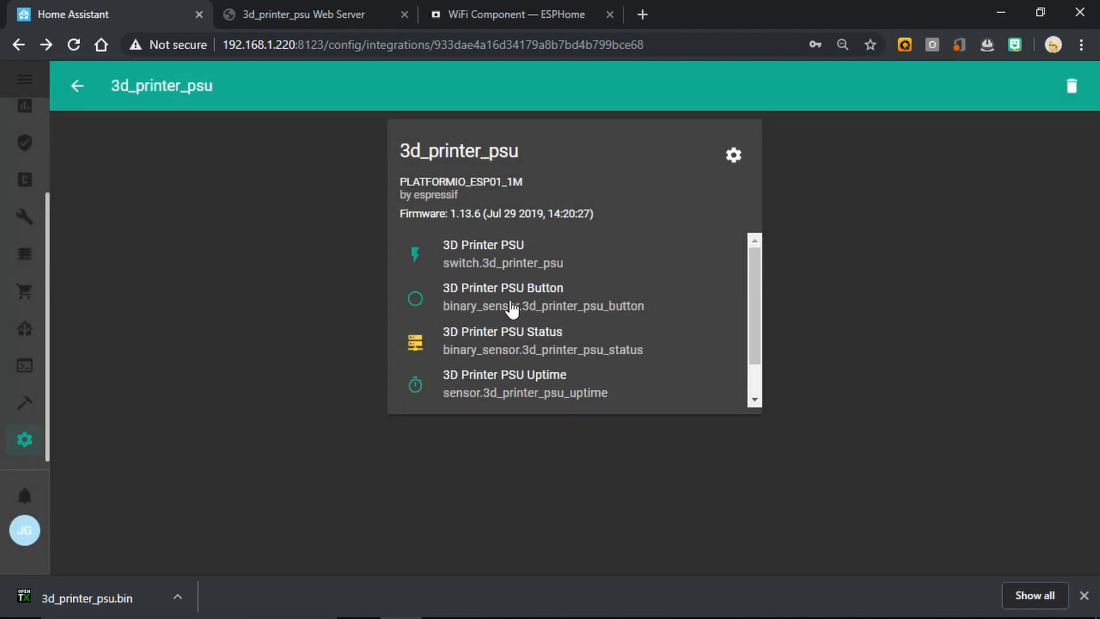
left_click(502, 288)
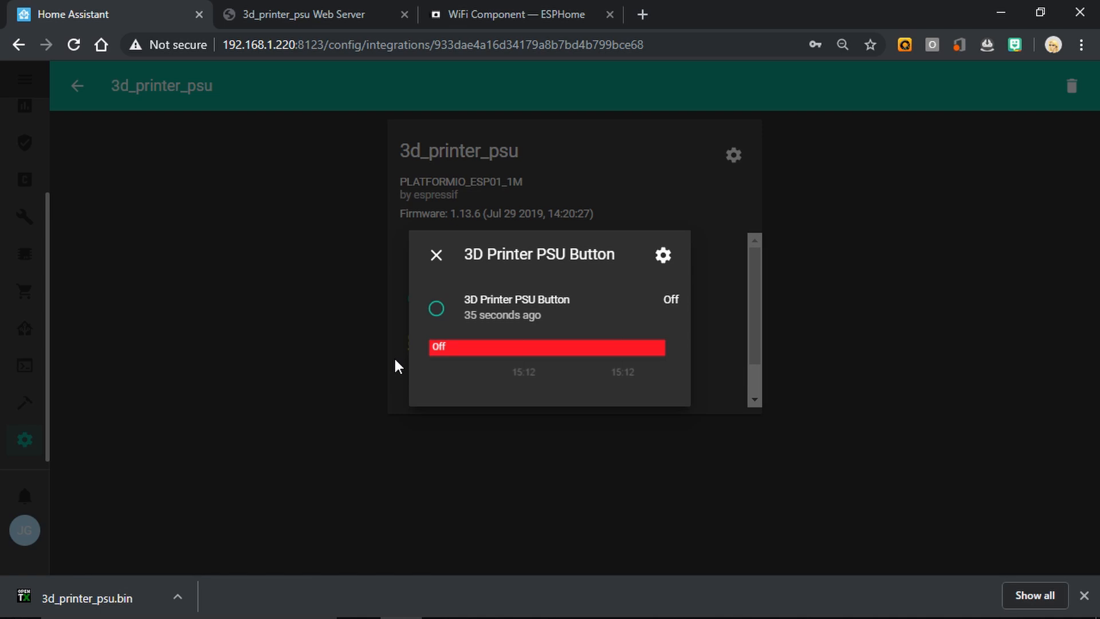
left_click(435, 309)
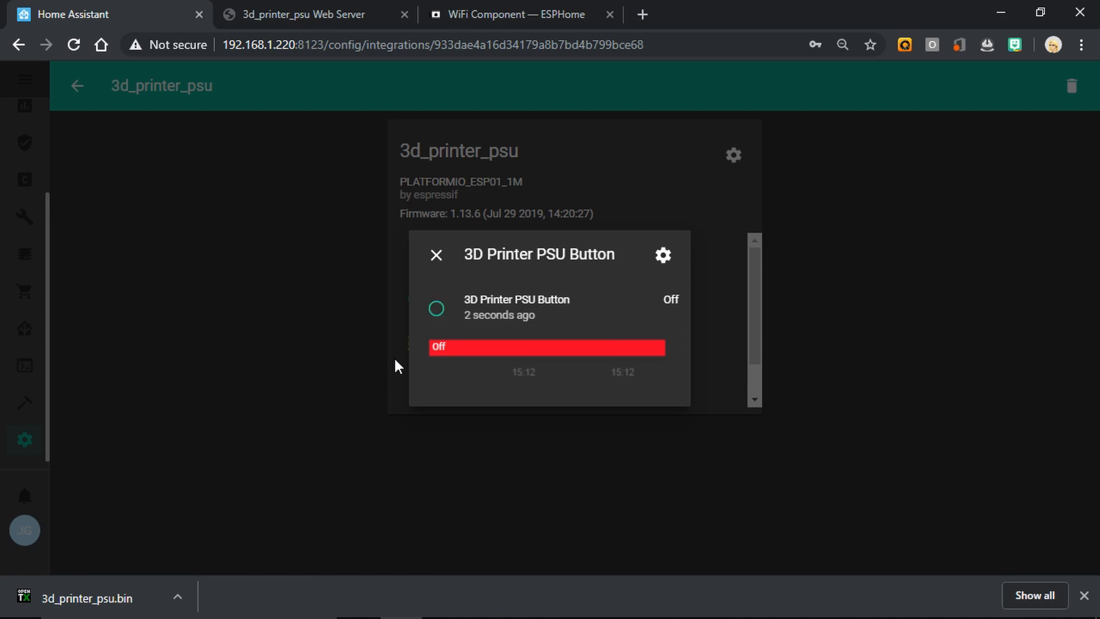
mouse_move(435, 254)
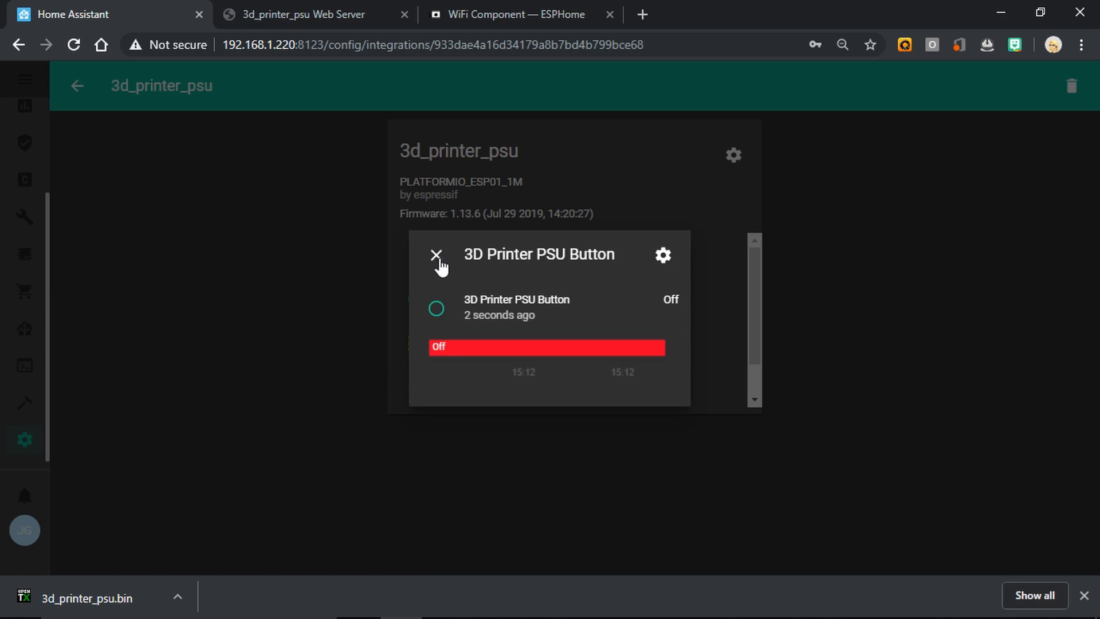
left_click(435, 254)
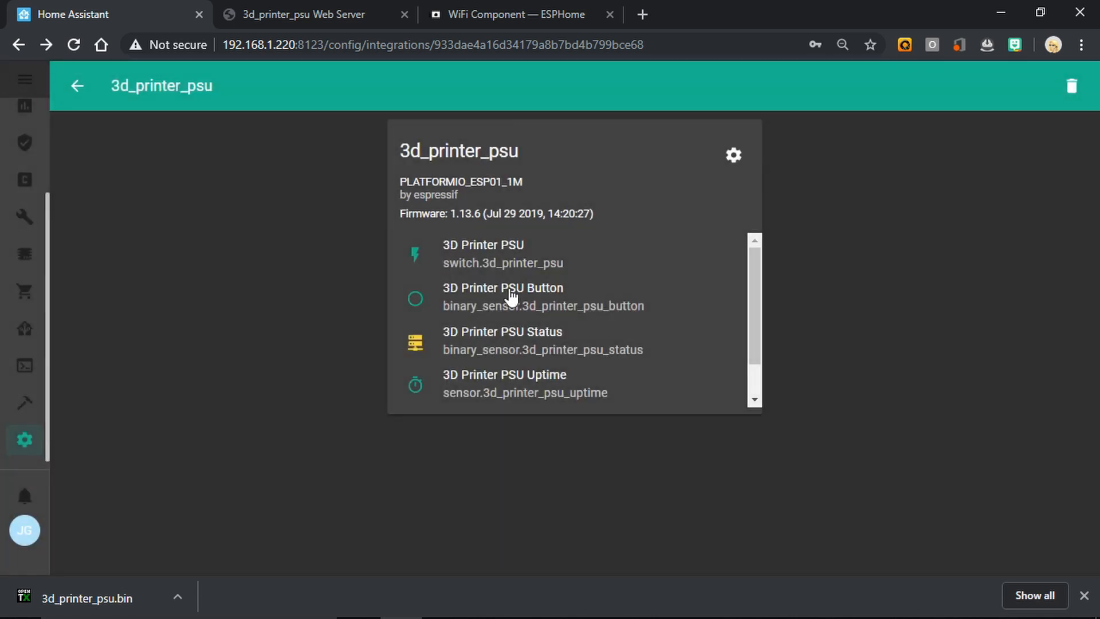
mouse_move(500, 308)
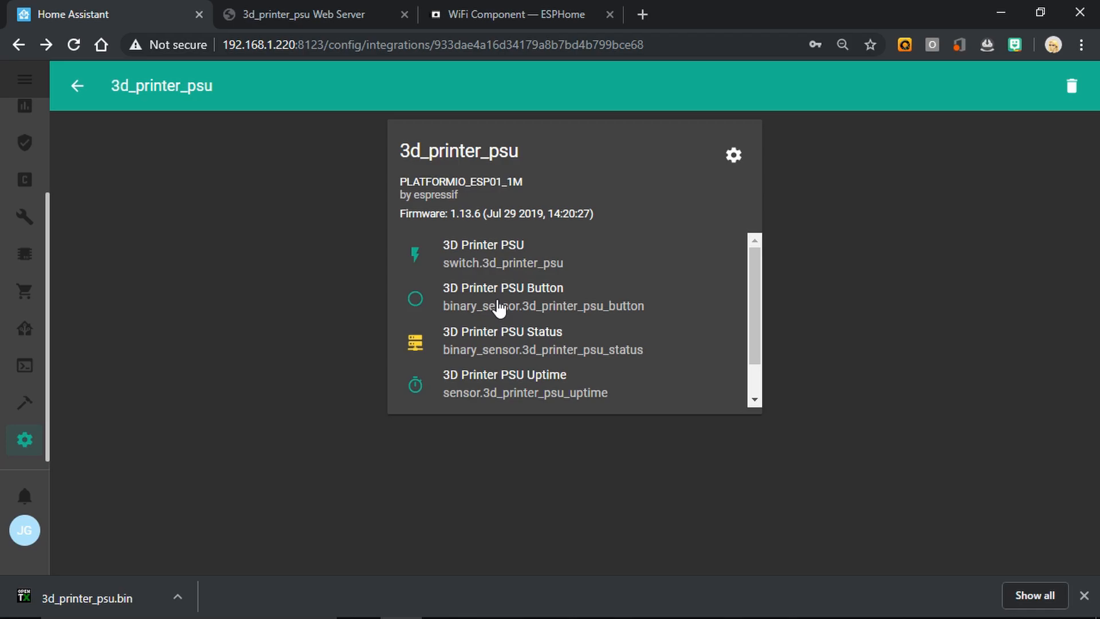